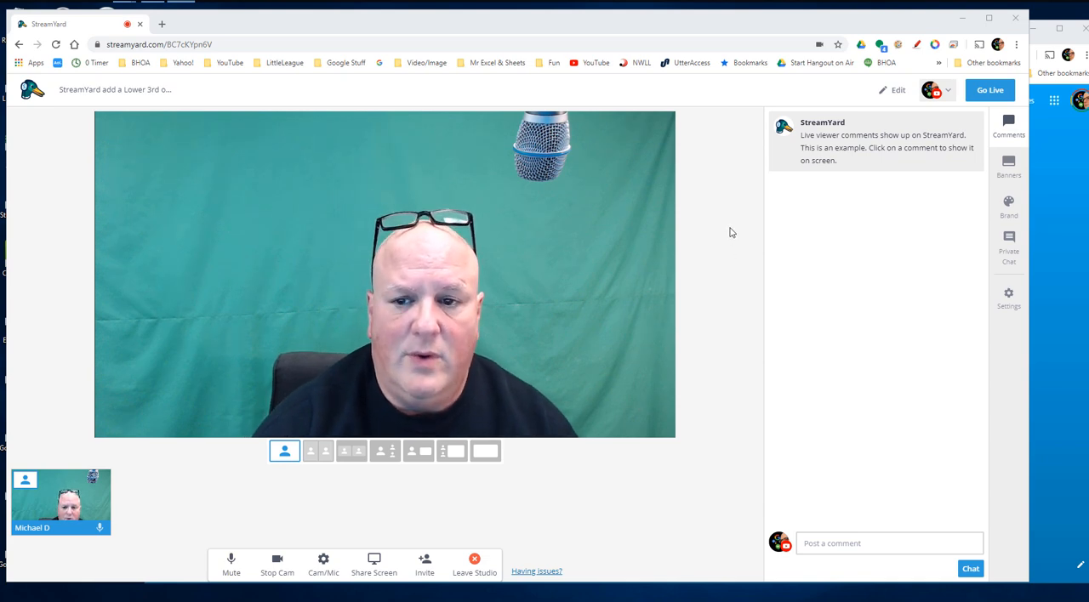
mouse_move(925, 170)
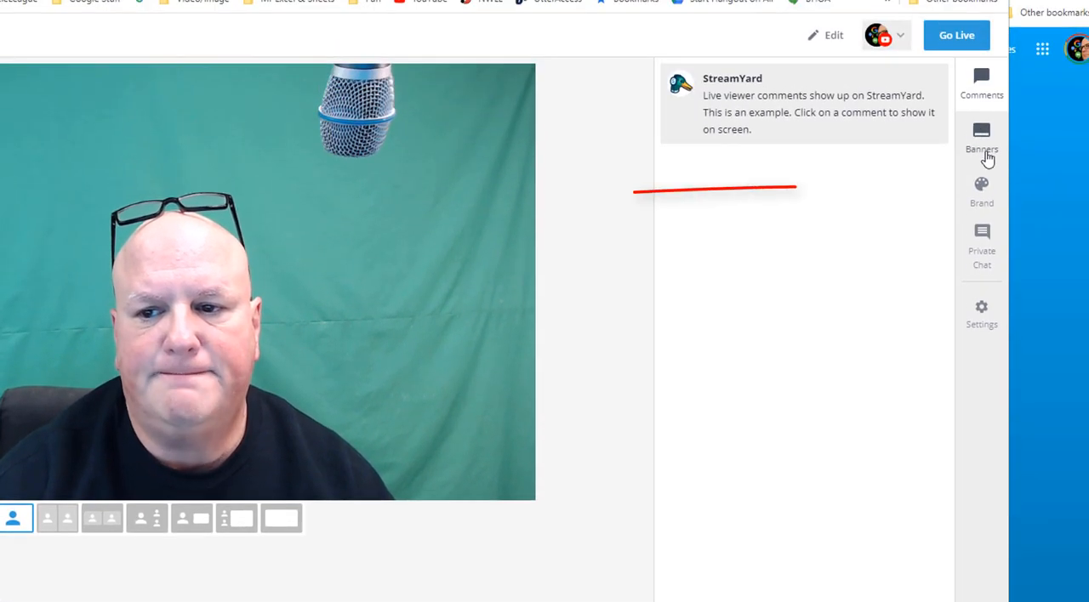
Show the oval Tinkering with TECH logo on the stream from Brand settings, then hide it again
click(980, 190)
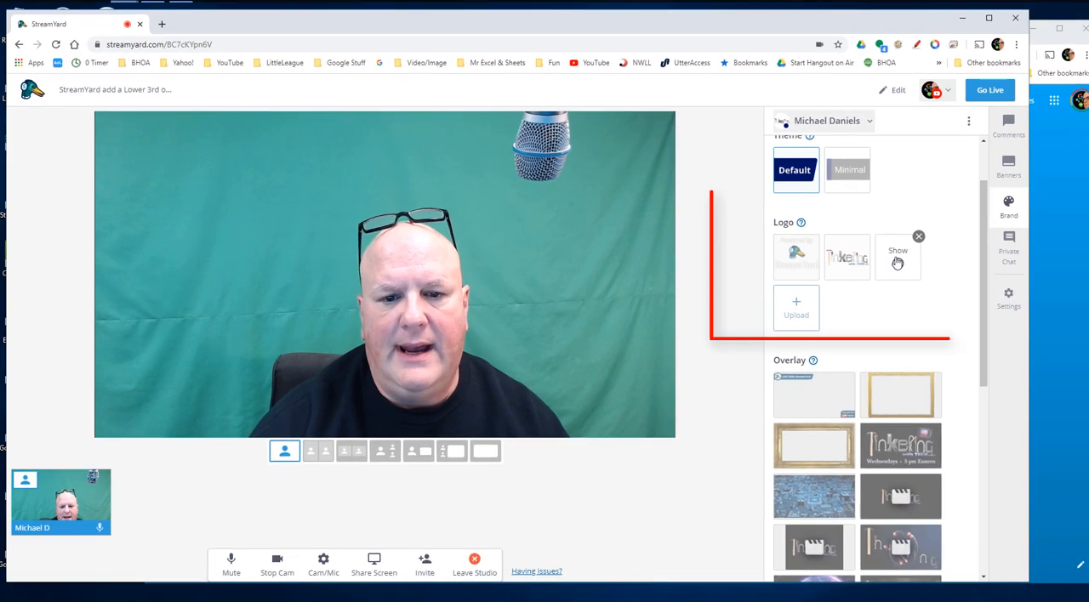
click(898, 256)
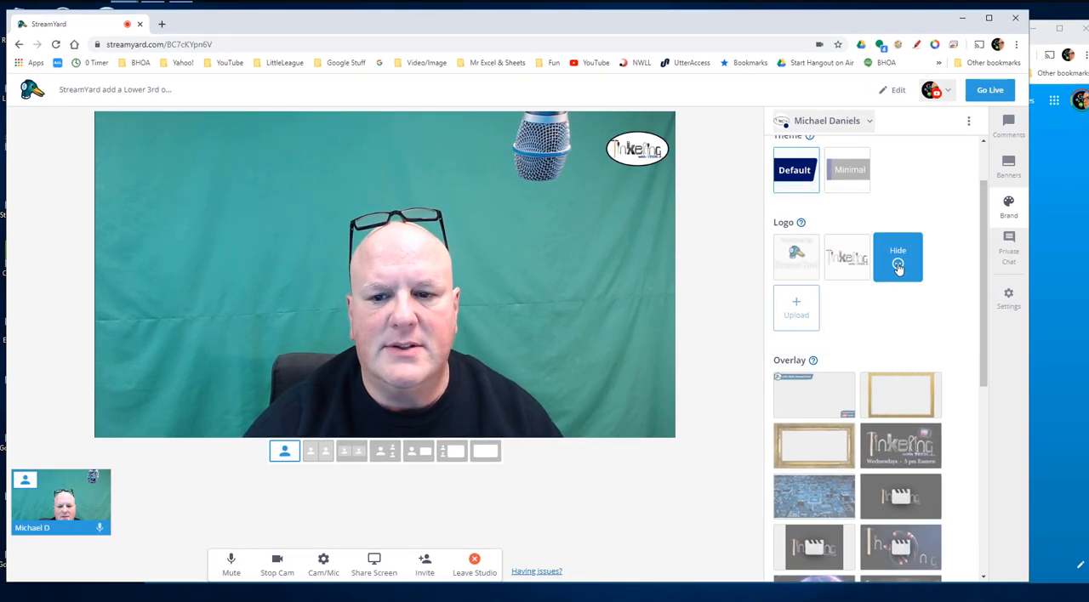
click(898, 256)
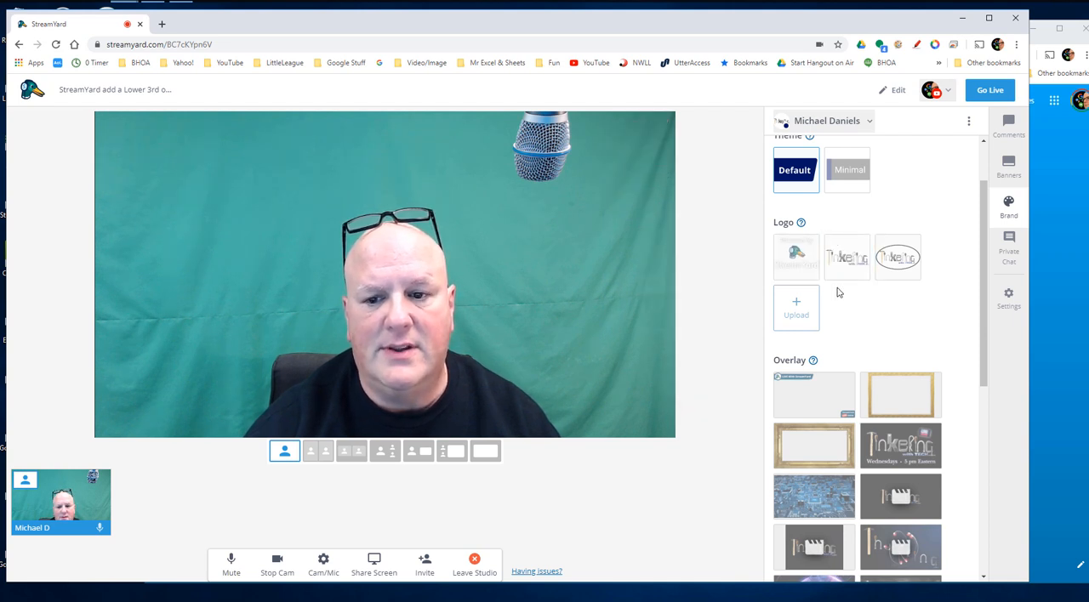
scroll(down, 3)
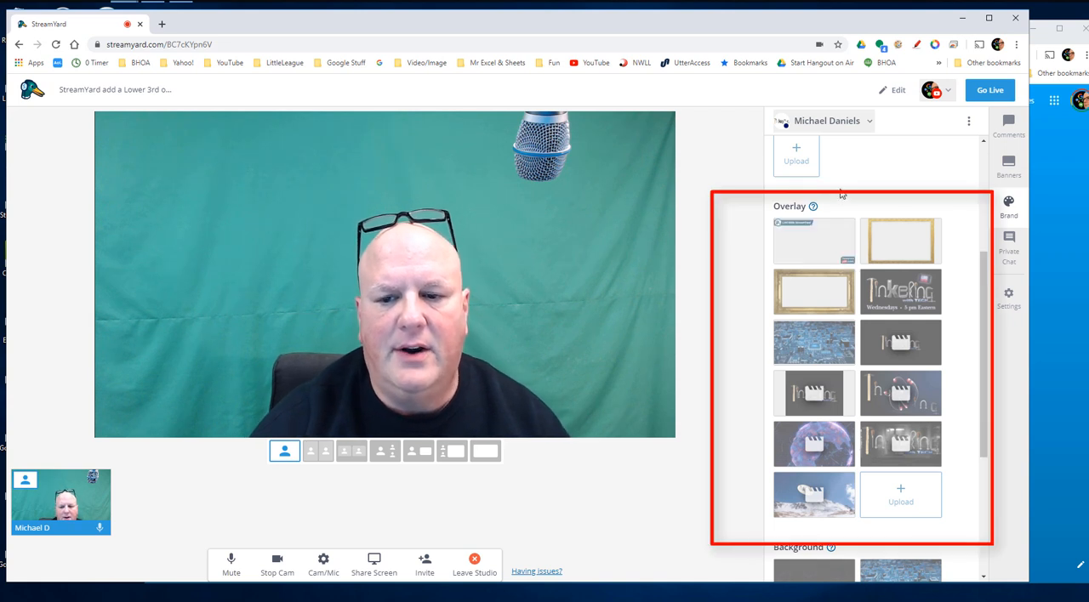
click(813, 241)
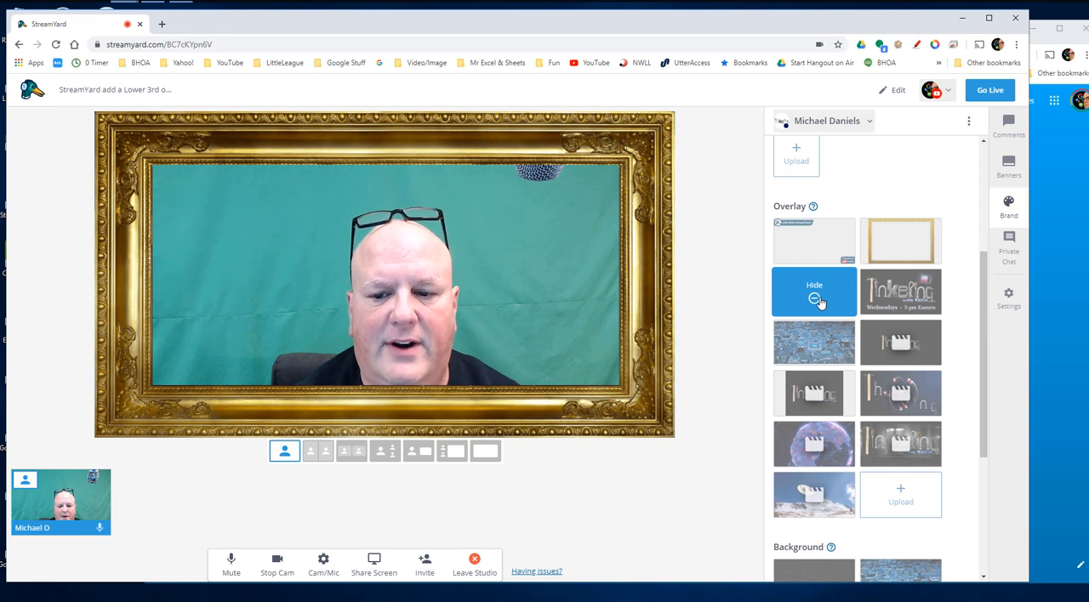
click(813, 291)
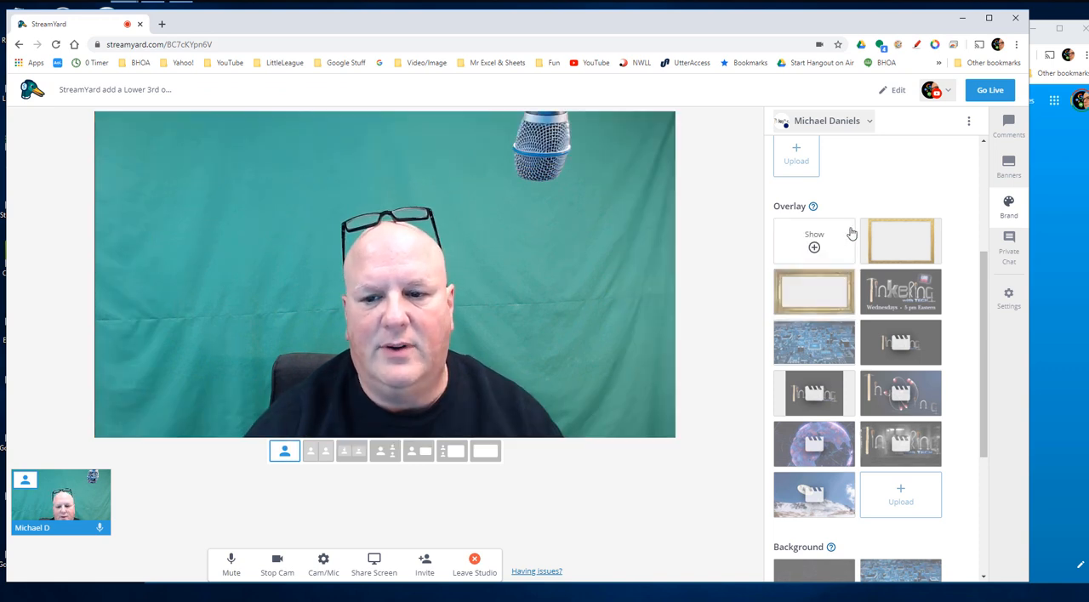
click(813, 241)
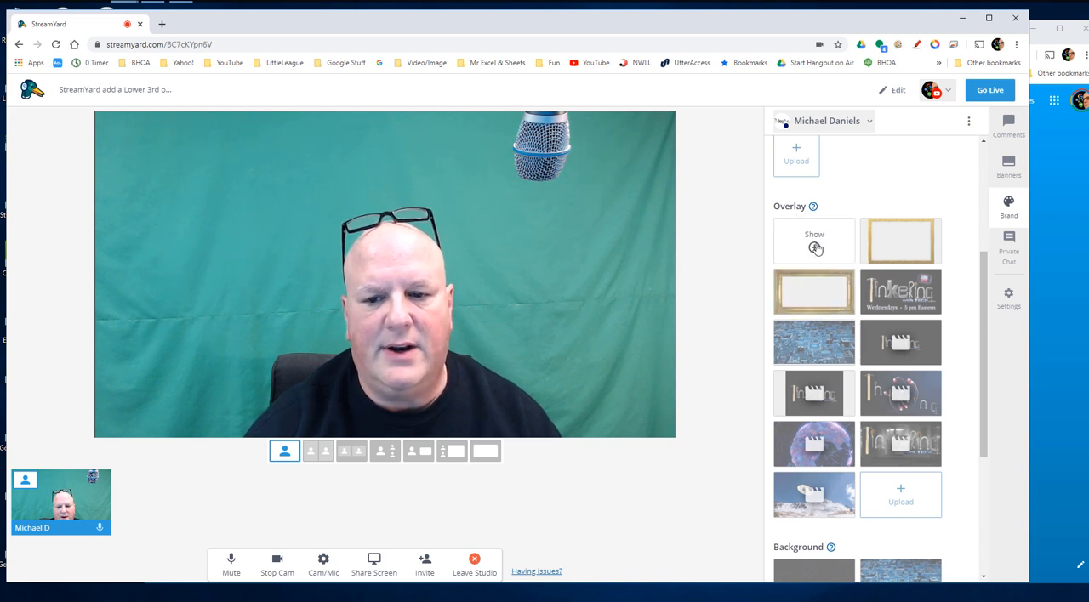
click(814, 242)
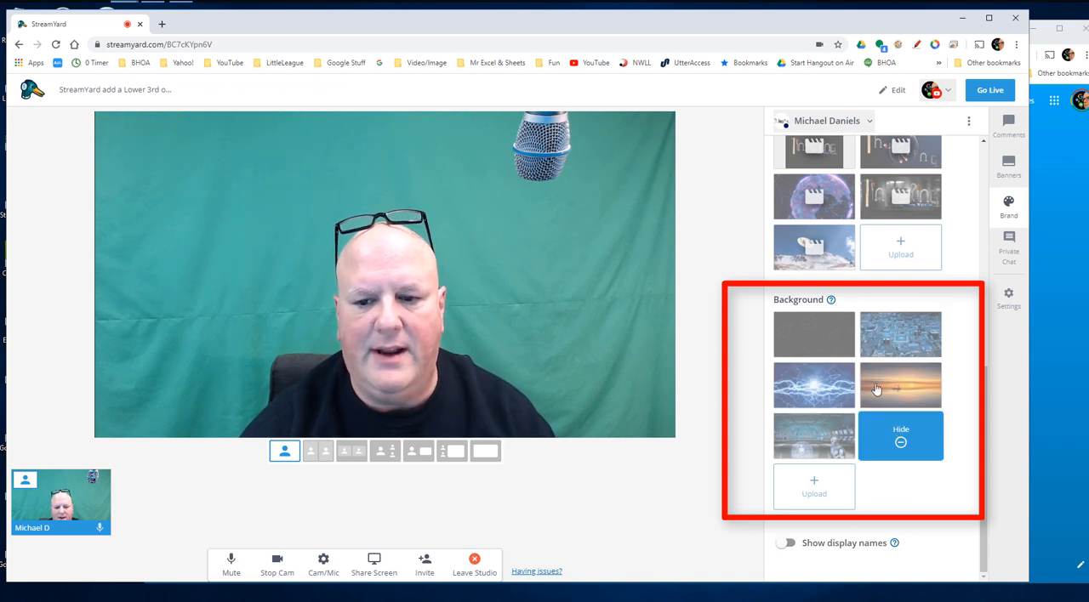
Apply the Christmas ornaments background, reveal it with the camera off stage, then return the camera
click(900, 436)
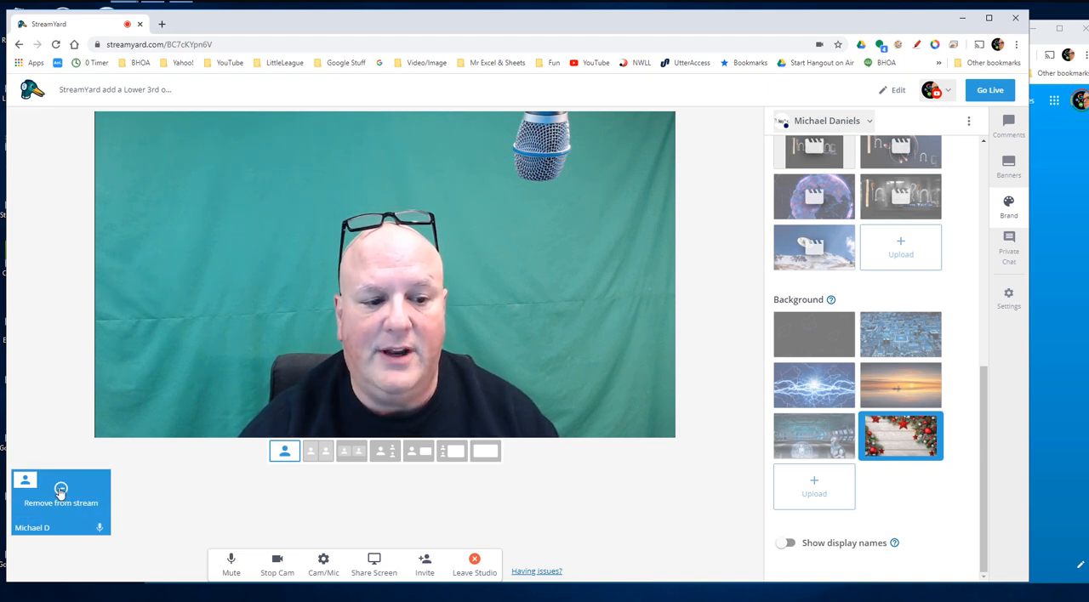
click(900, 436)
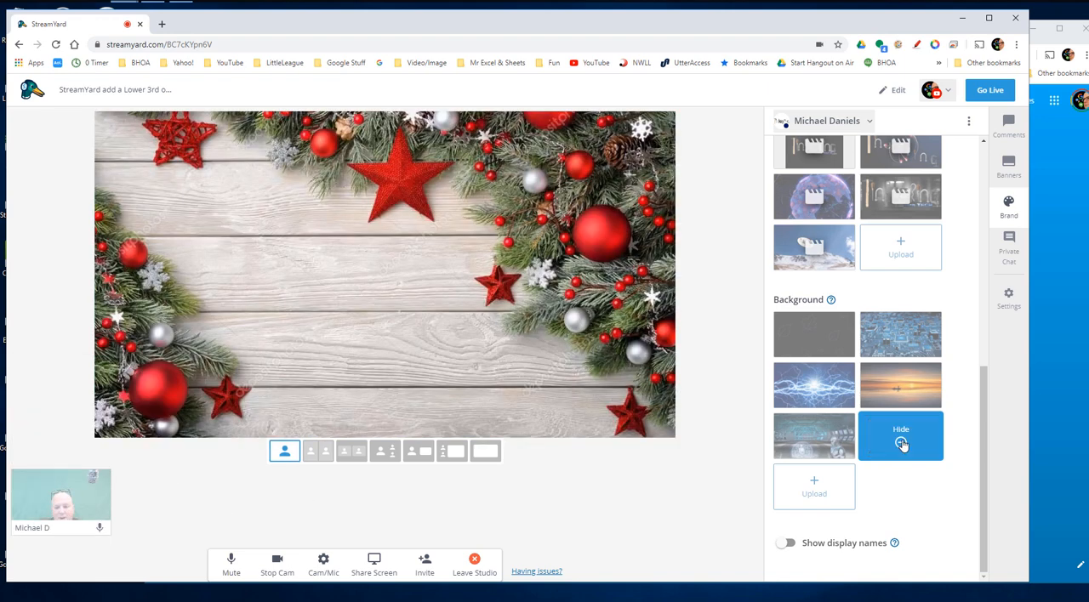
click(899, 435)
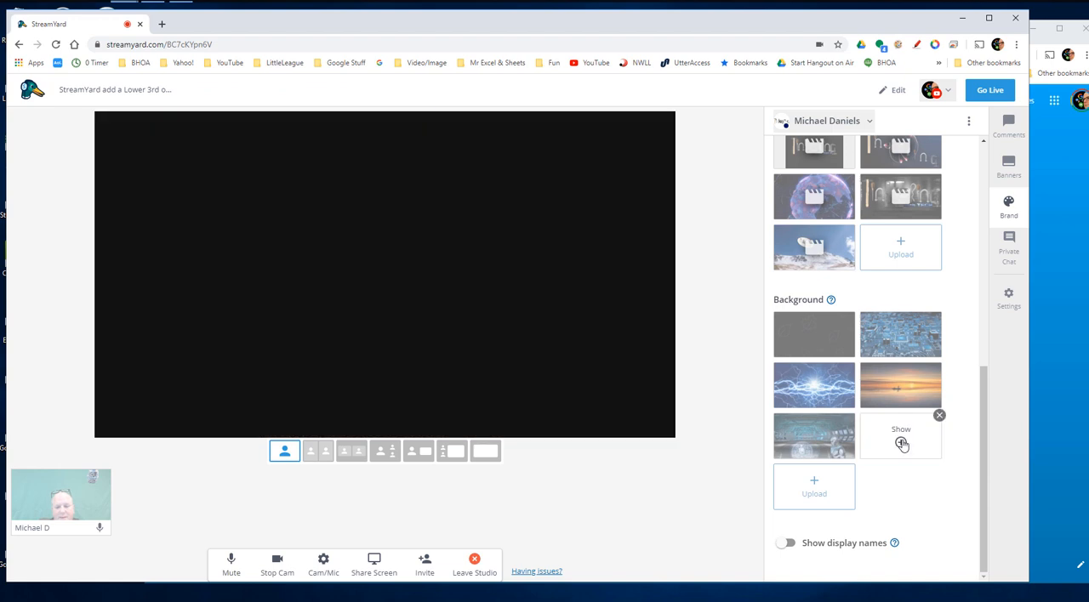
click(900, 435)
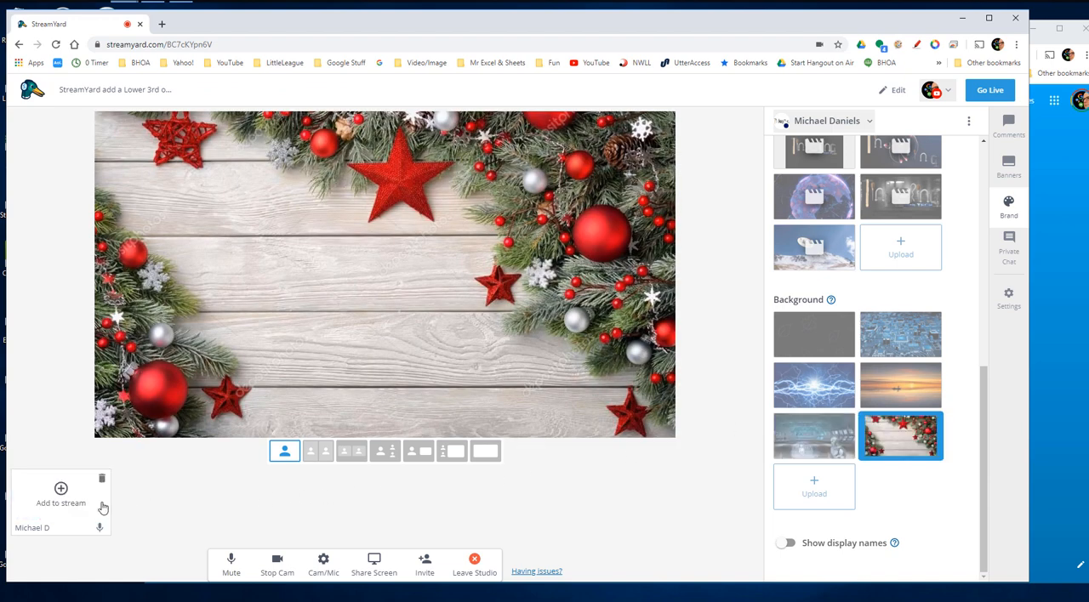
click(61, 490)
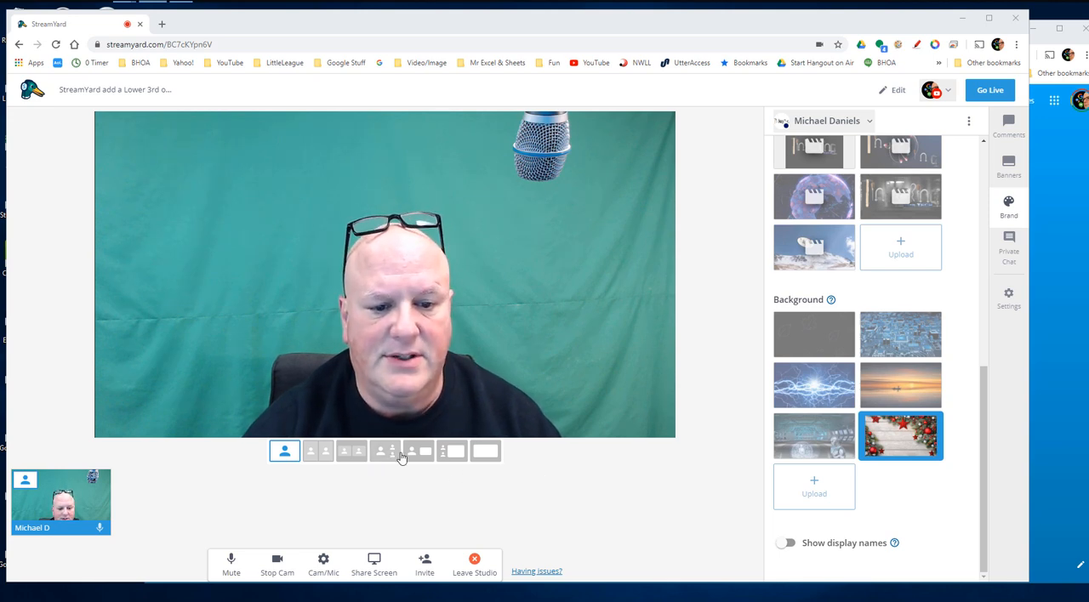
Share the audio-mixer screen and use the layout with a small camera inset over it
click(375, 565)
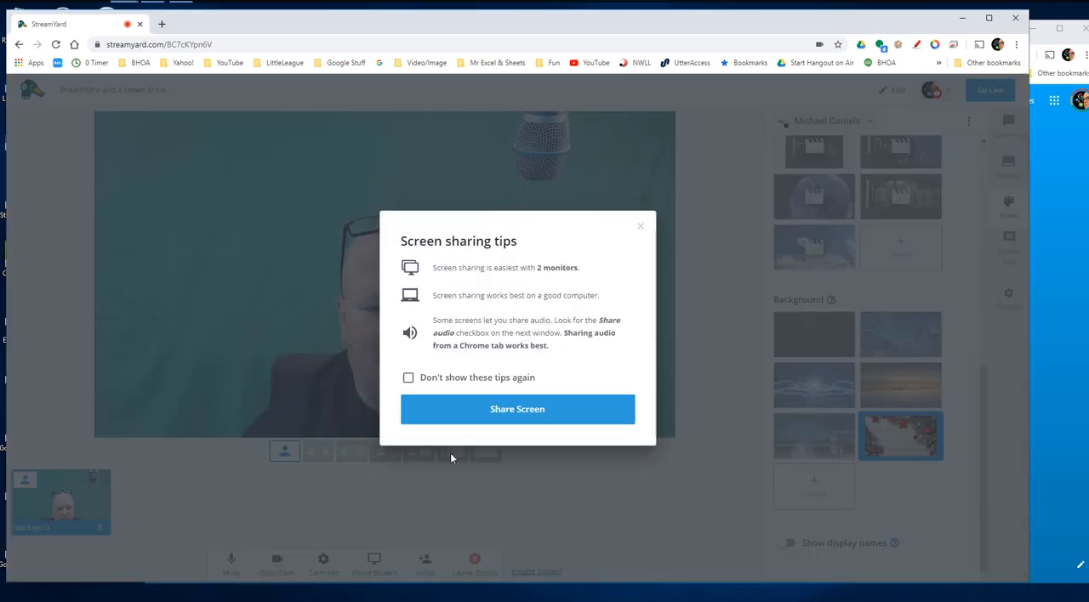
click(517, 408)
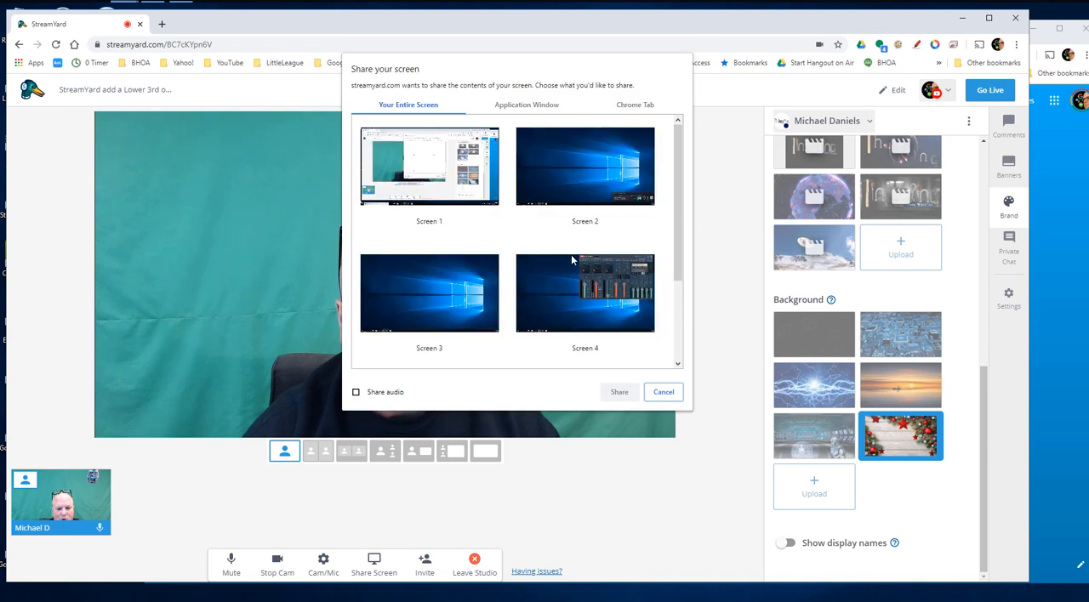
click(619, 391)
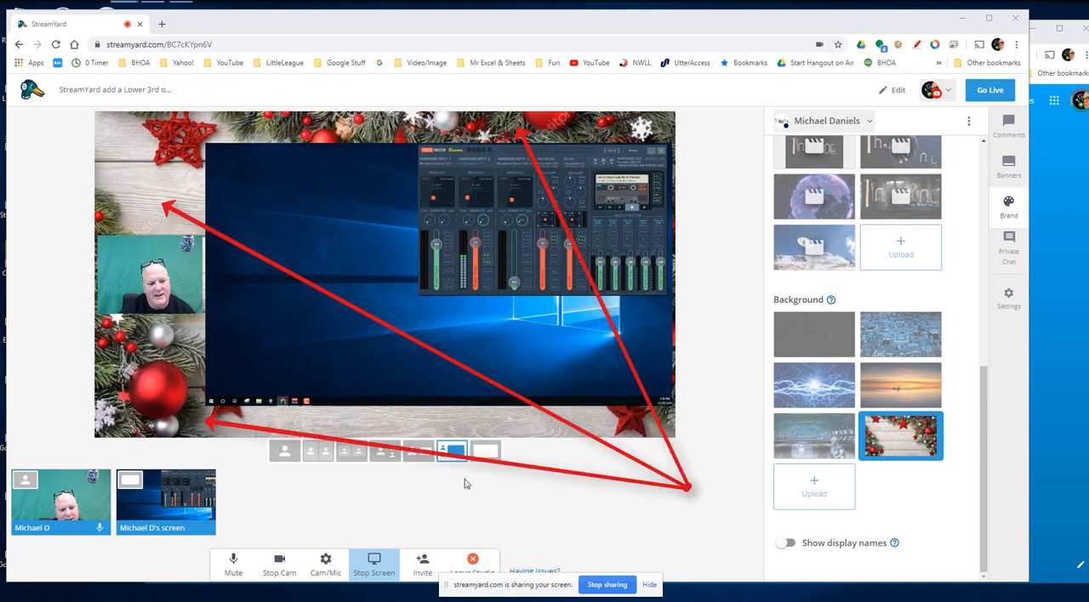
click(418, 451)
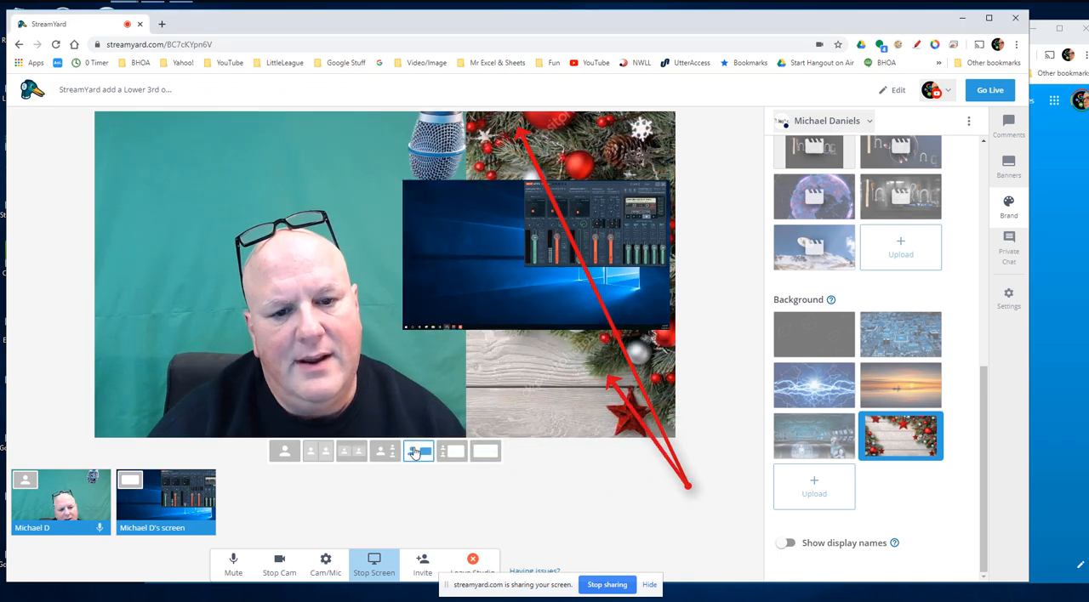
click(452, 450)
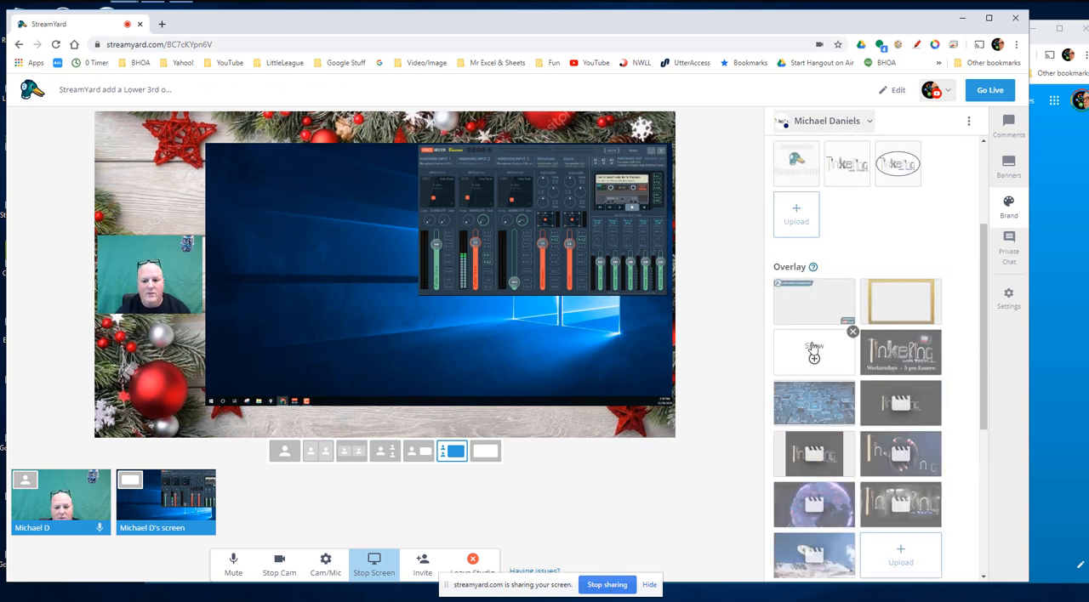
Preview the LIVE With StreamYard overlay on the stream and hide it again
click(813, 301)
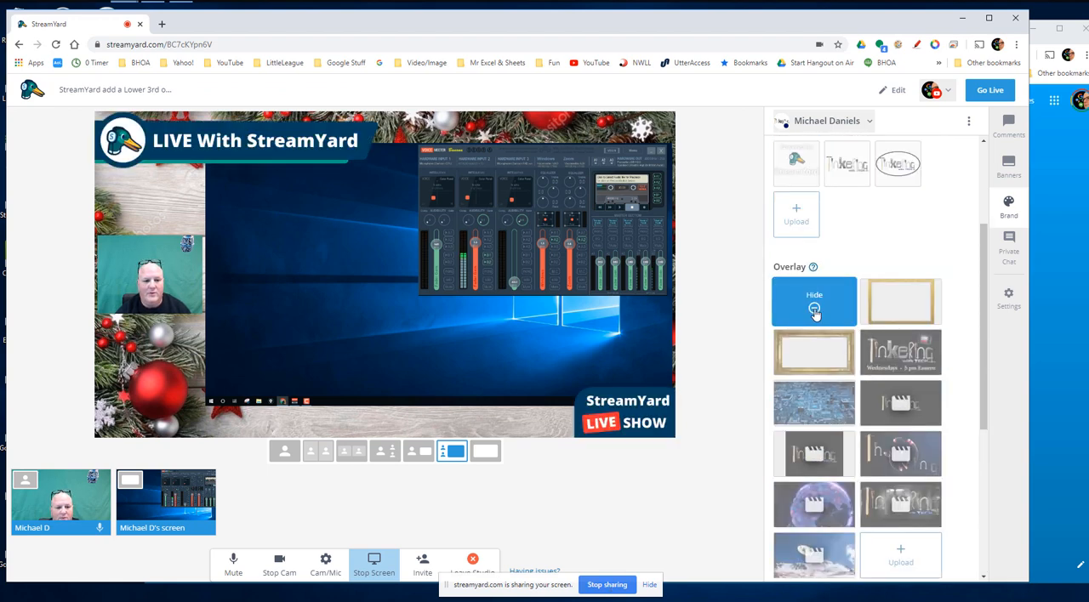
click(813, 302)
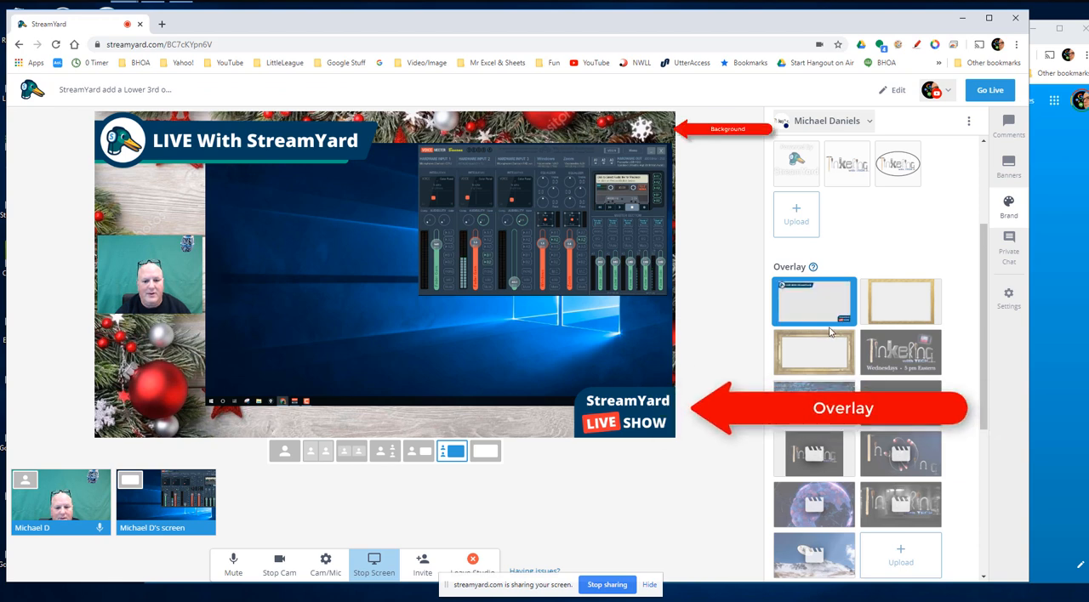
click(813, 301)
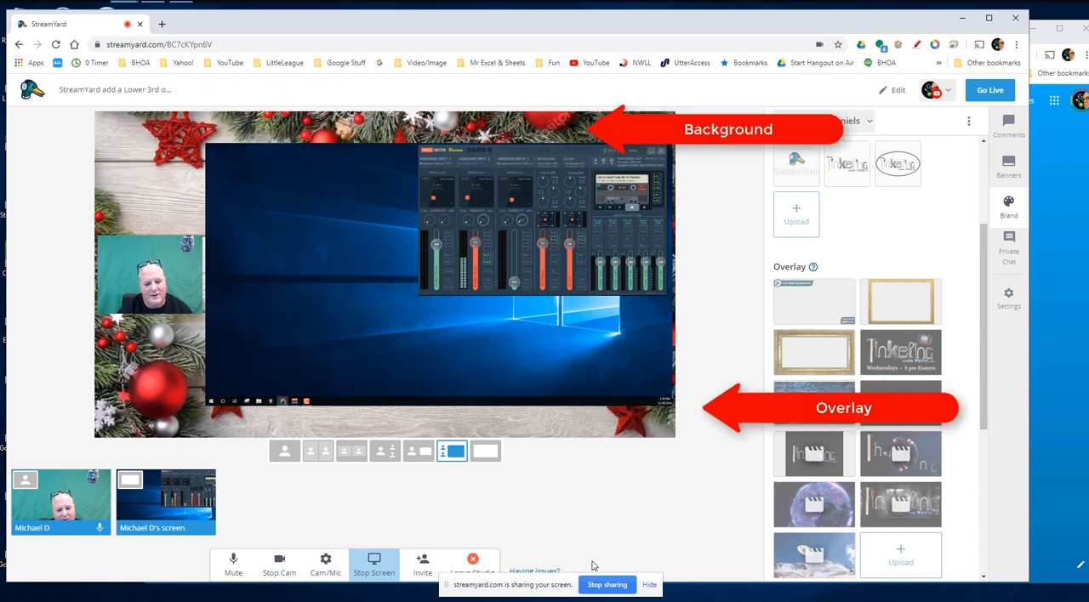
click(374, 565)
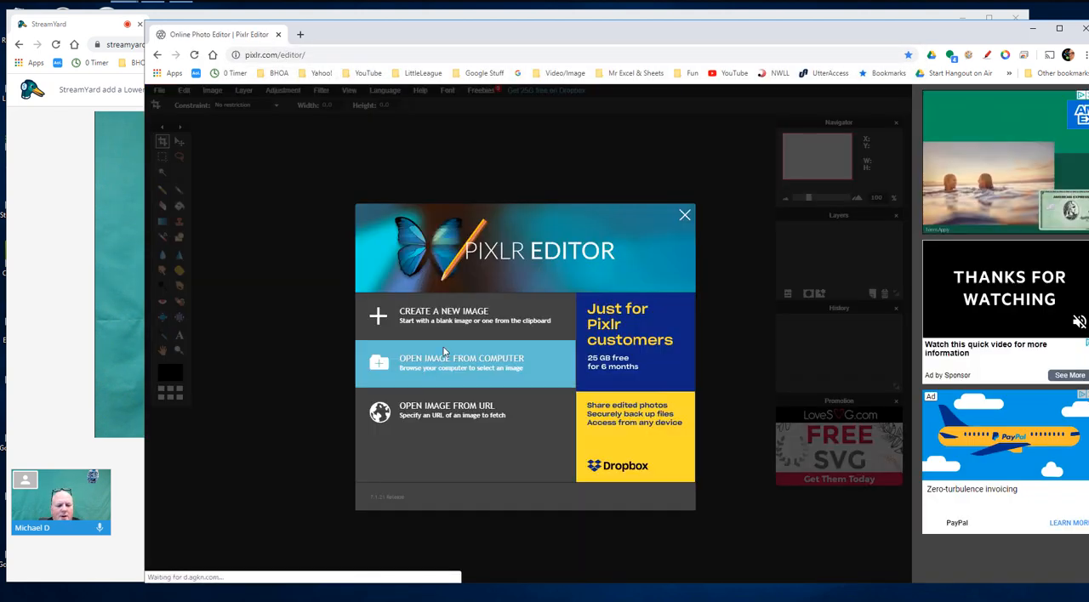
Create a new blank 1280 × 720 image with a transparent background
click(442, 317)
text(720)
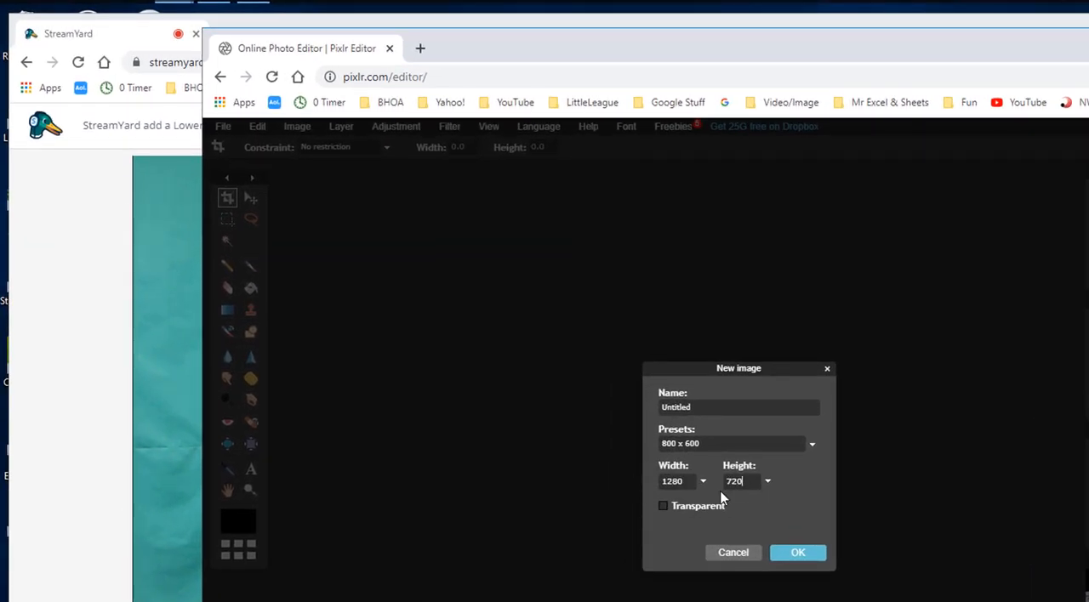
click(664, 506)
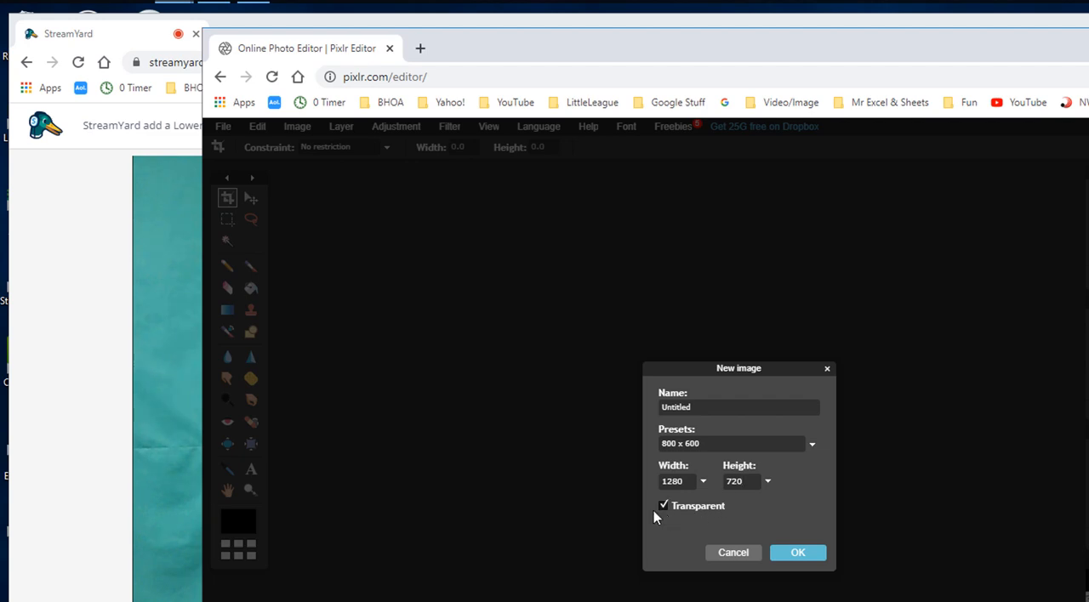
click(796, 551)
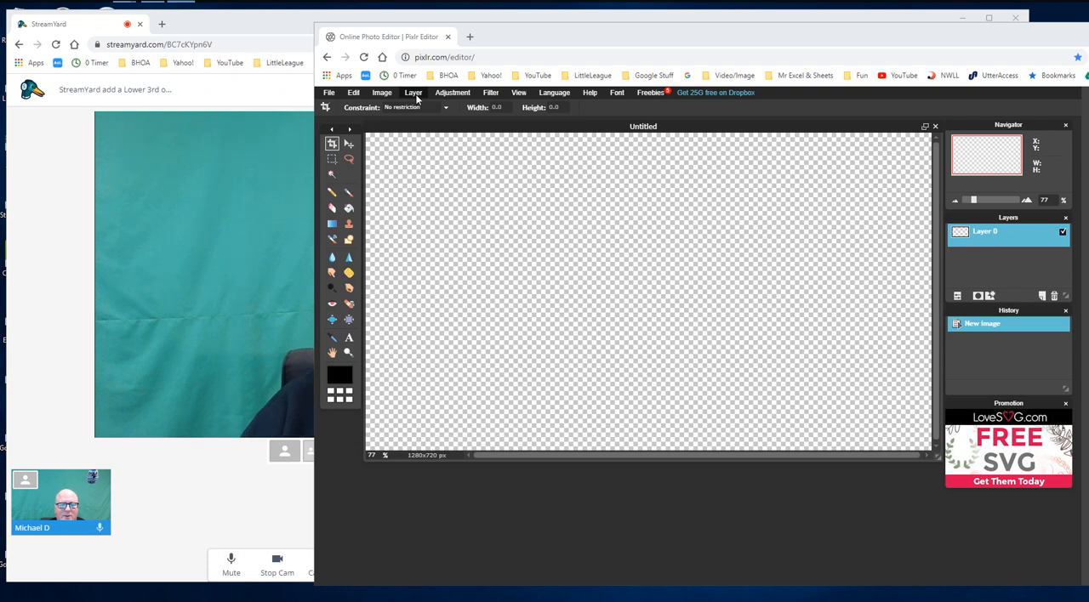
Import the white oval logo PNG onto the canvas as a new layer
click(413, 91)
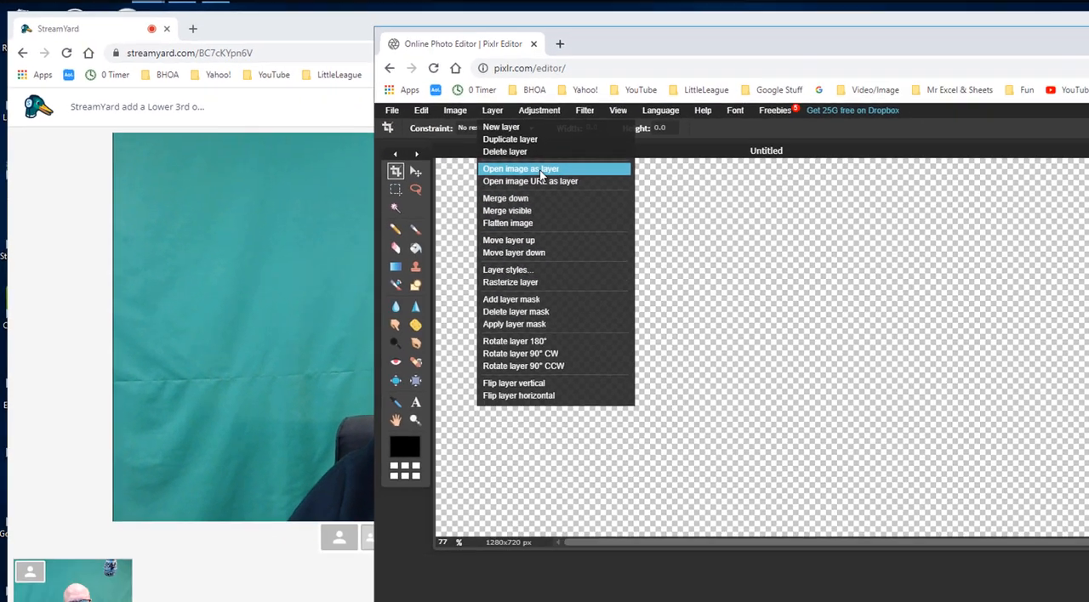
click(520, 168)
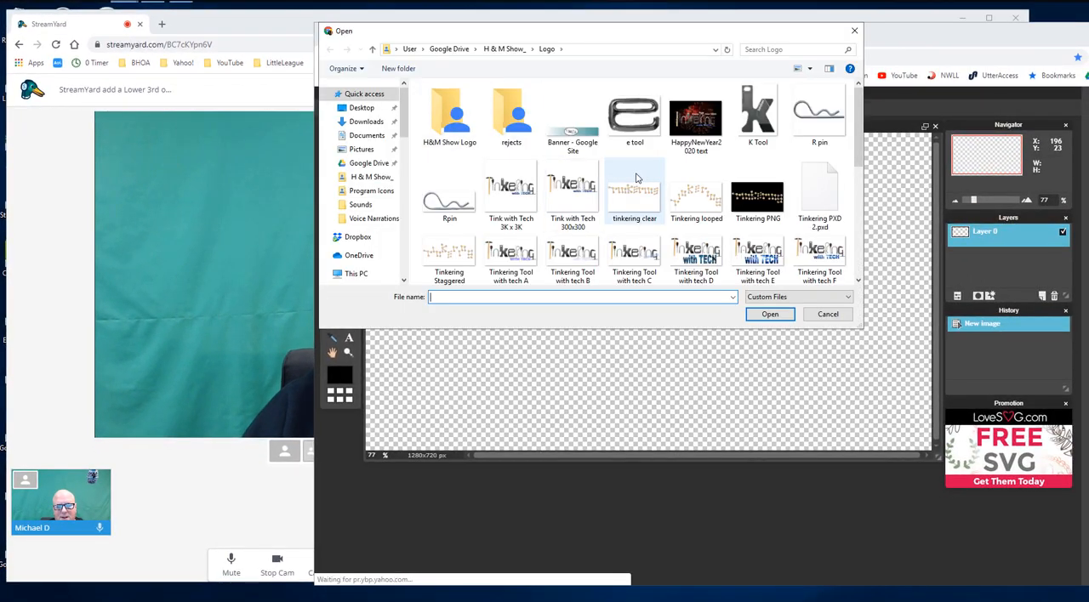
scroll(down, 3)
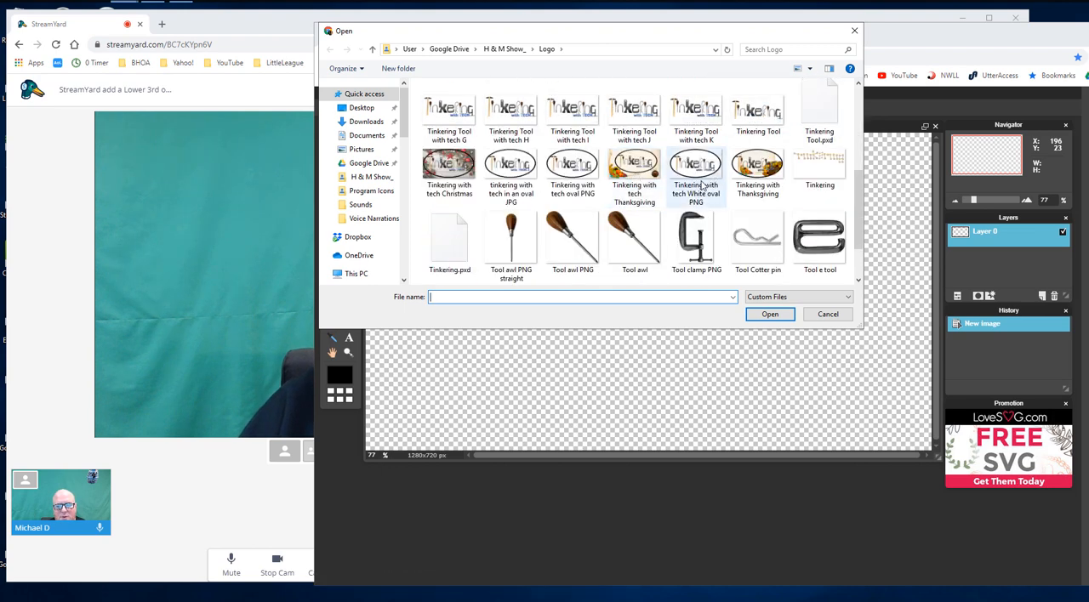
click(694, 163)
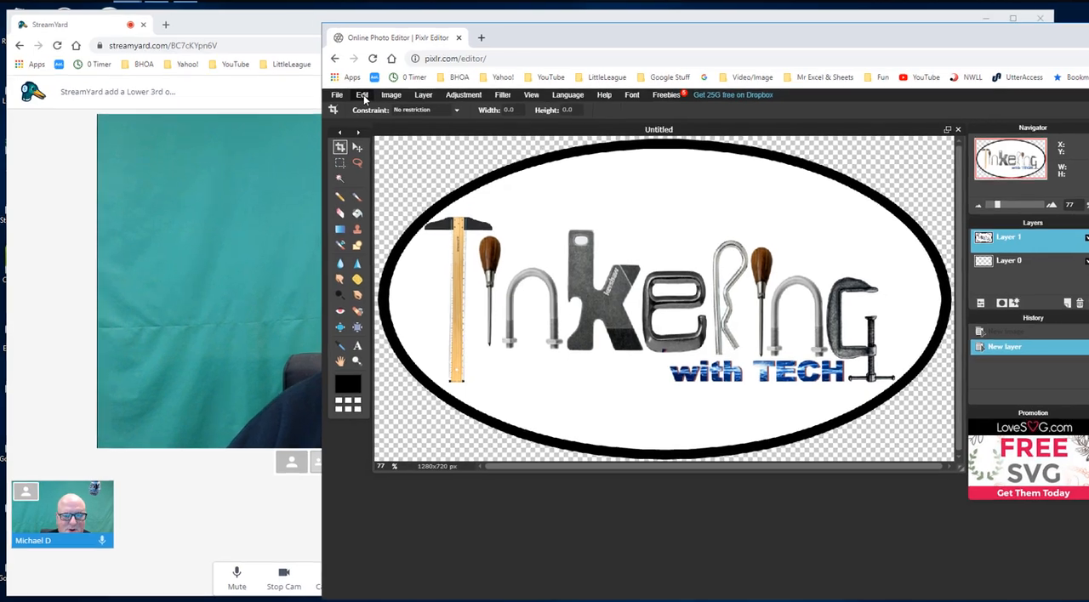
Free-transform the logo to a small size in the top-left corner and apply it
click(361, 95)
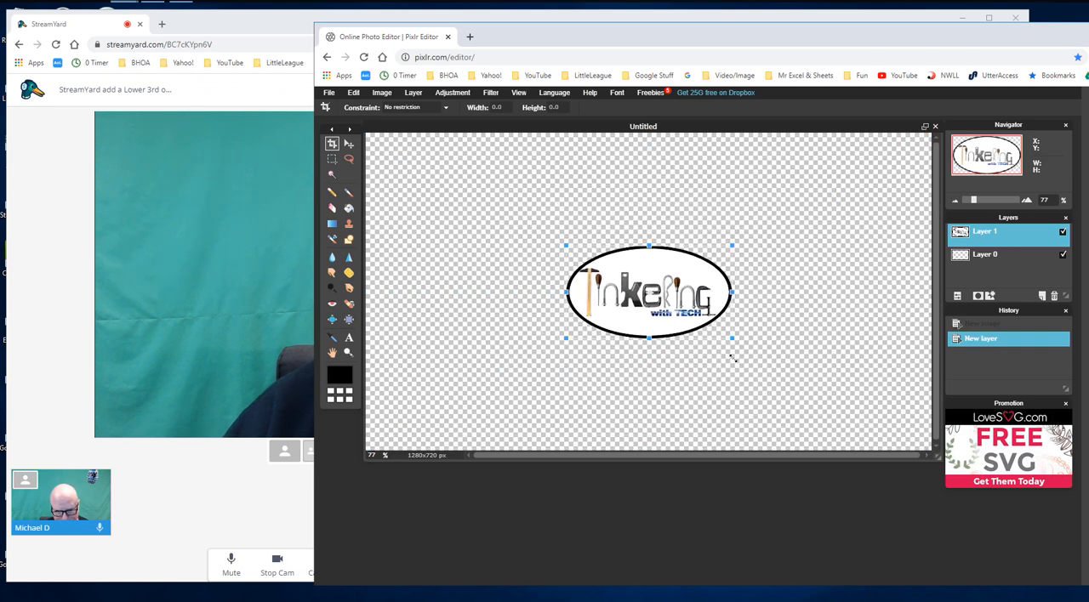
drag(650, 293, 644, 289)
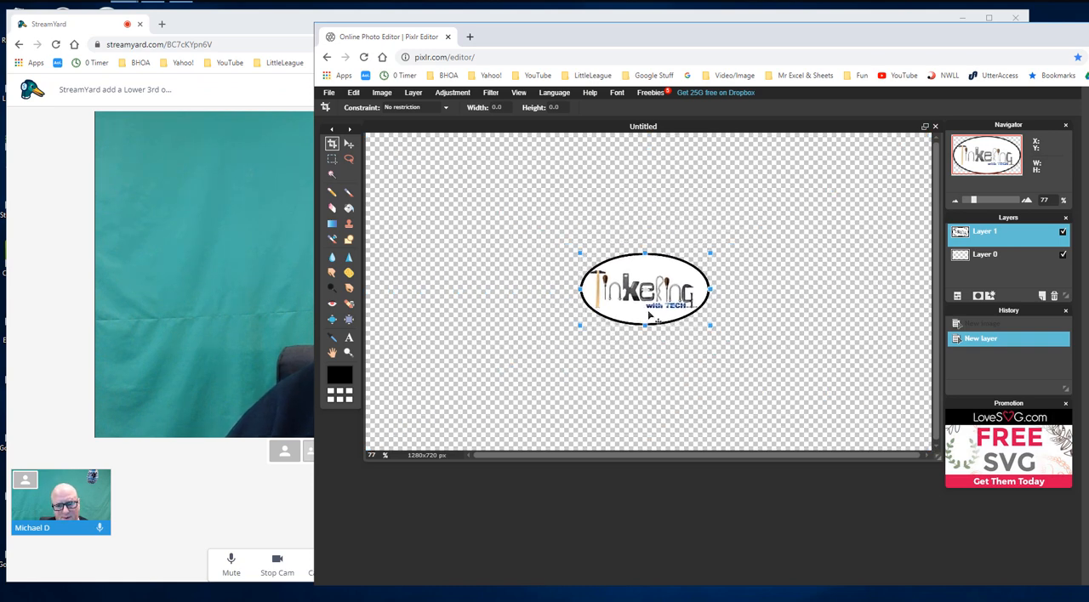
drag(644, 289, 436, 175)
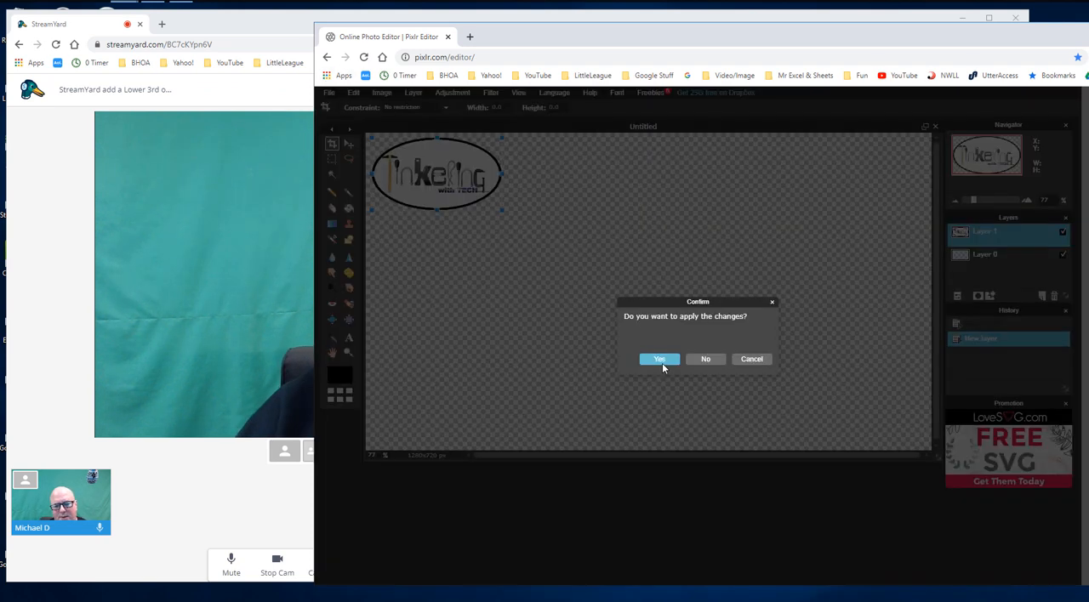
click(660, 359)
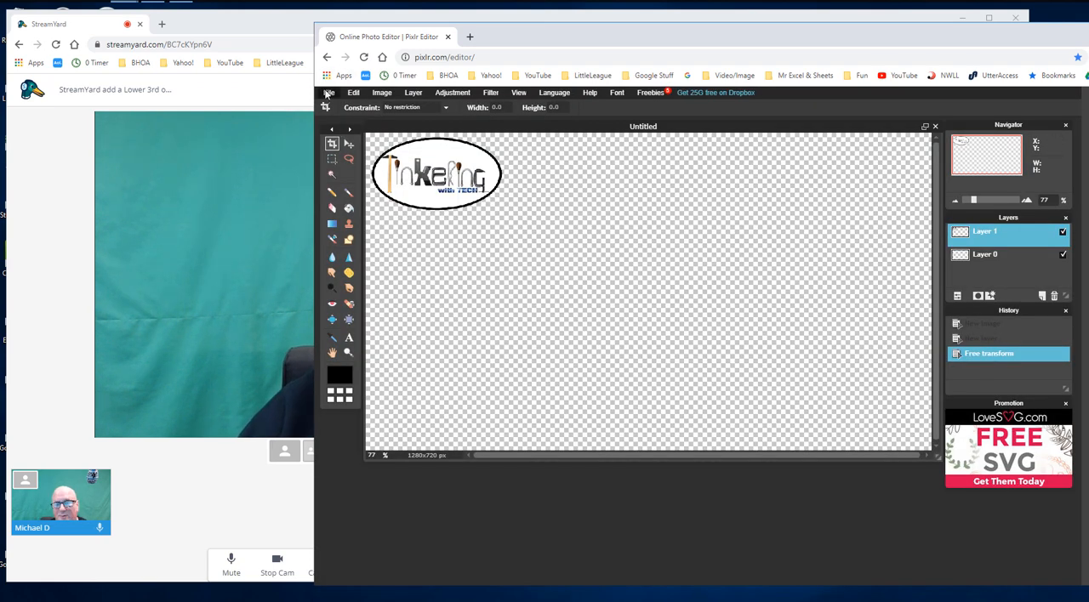
Save the image as a transparent PNG file named Top Left logo
click(330, 92)
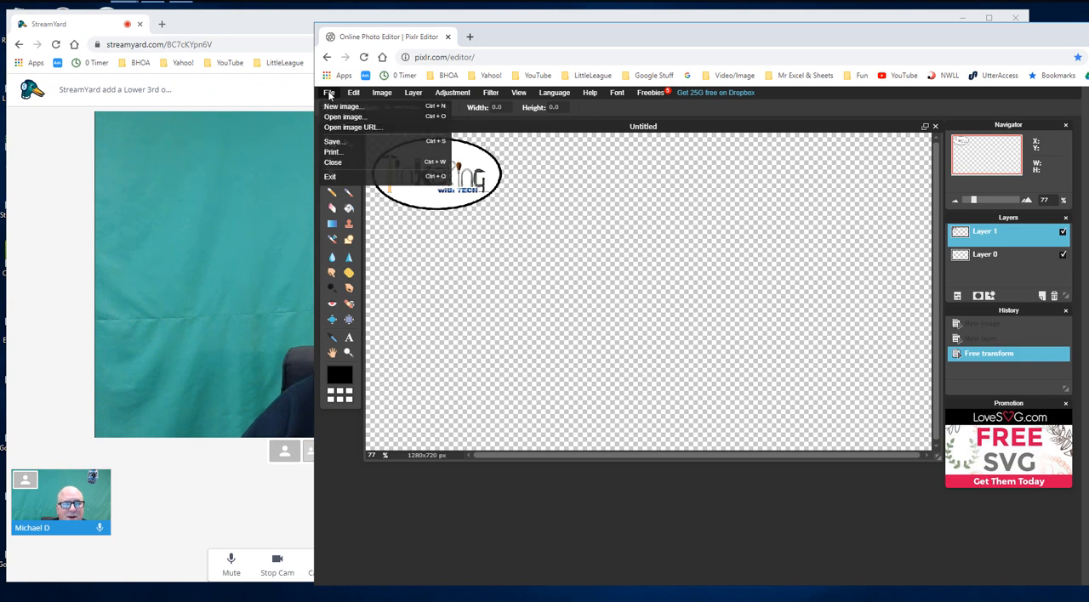
click(333, 141)
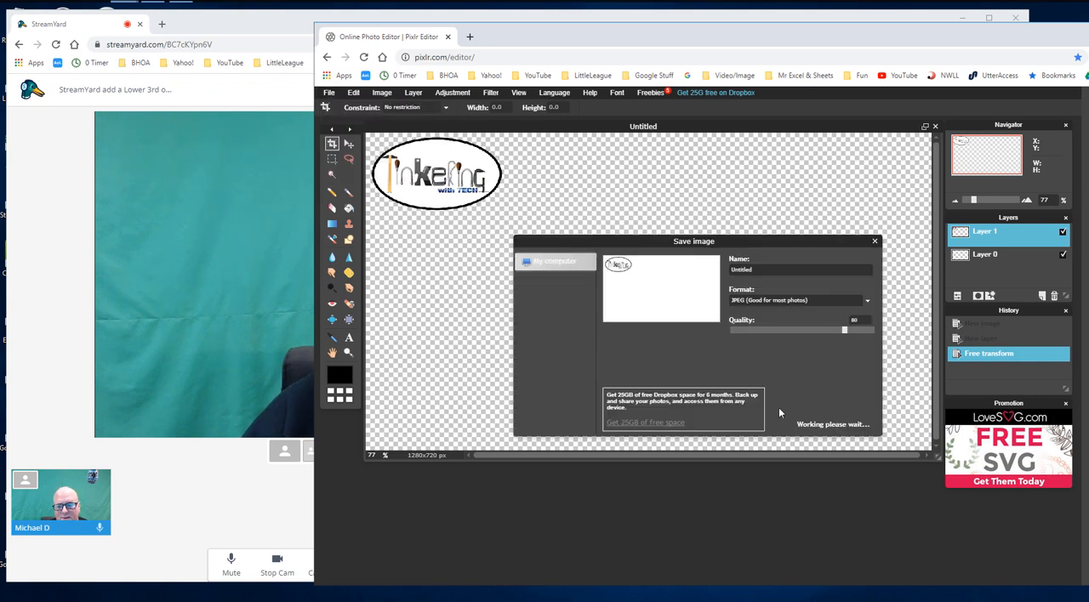
click(799, 300)
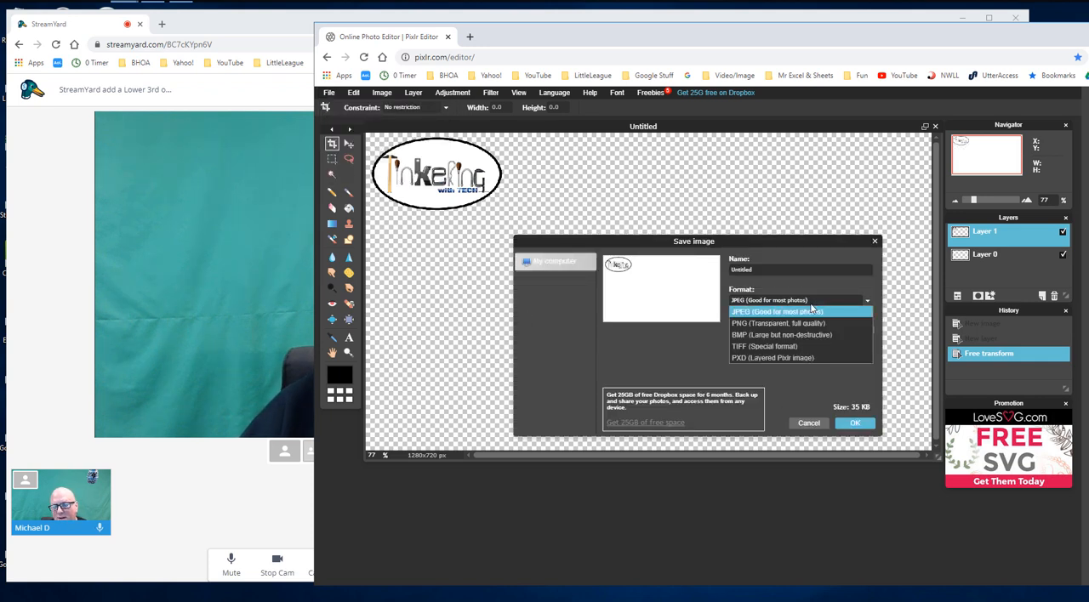
click(776, 323)
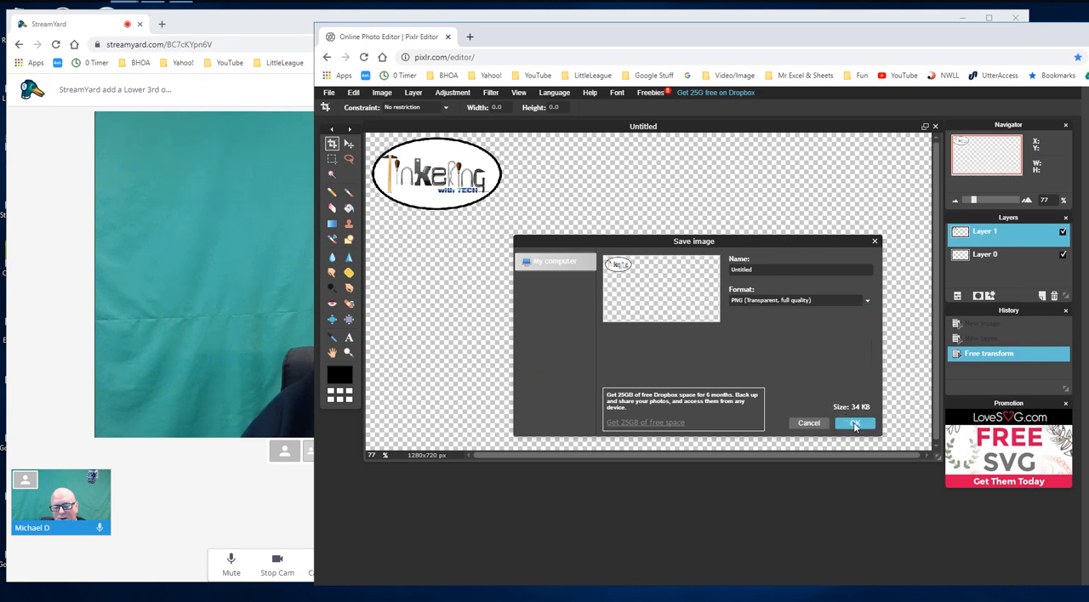
click(854, 423)
text(Top Left logo)
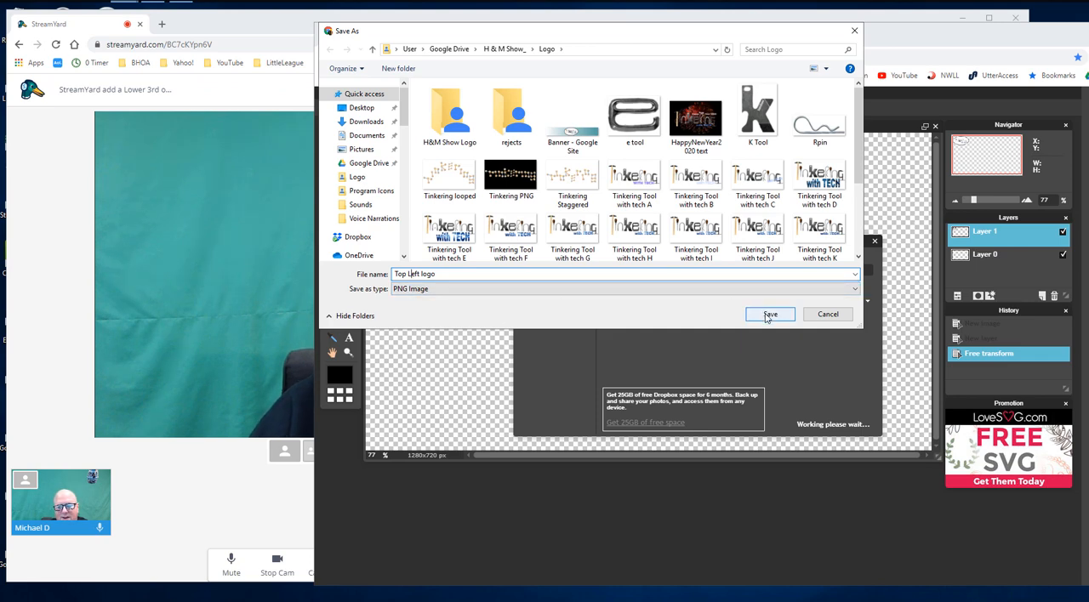
click(769, 315)
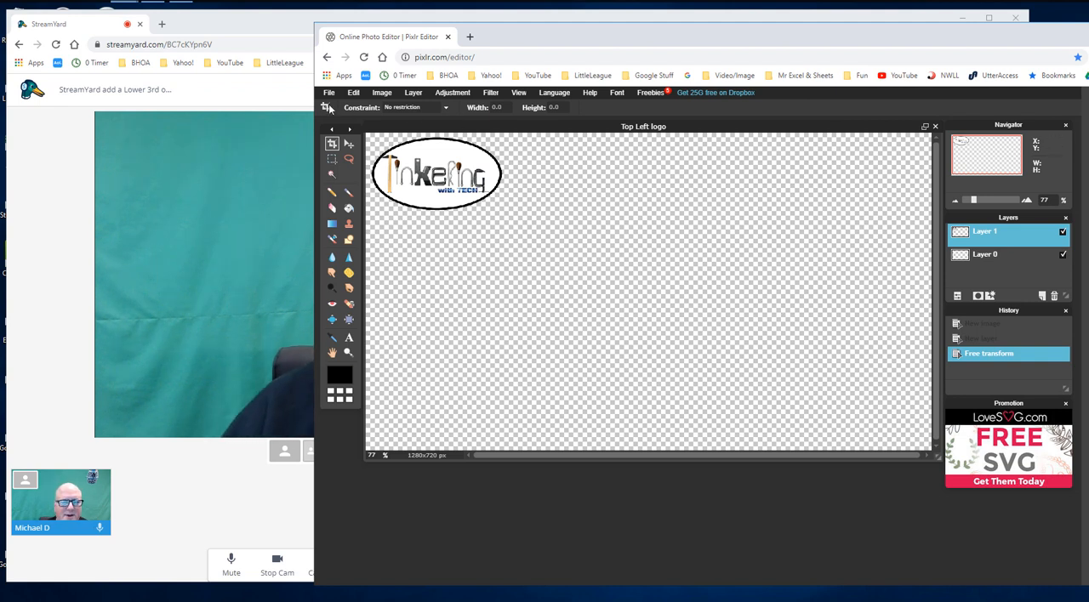
Create a second transparent 1280×720 image
click(328, 92)
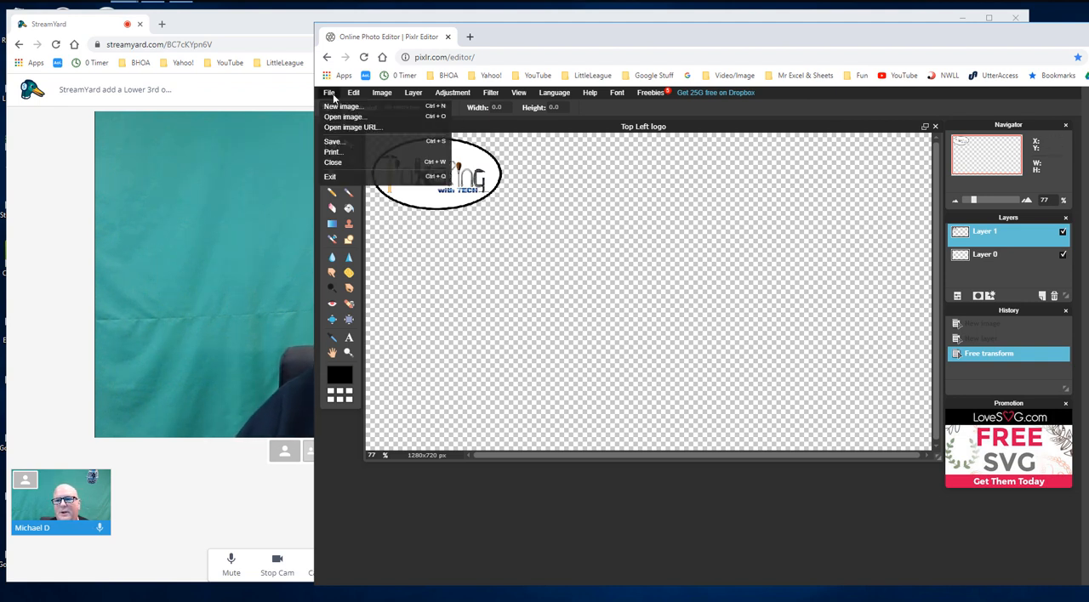
mouse_move(340, 106)
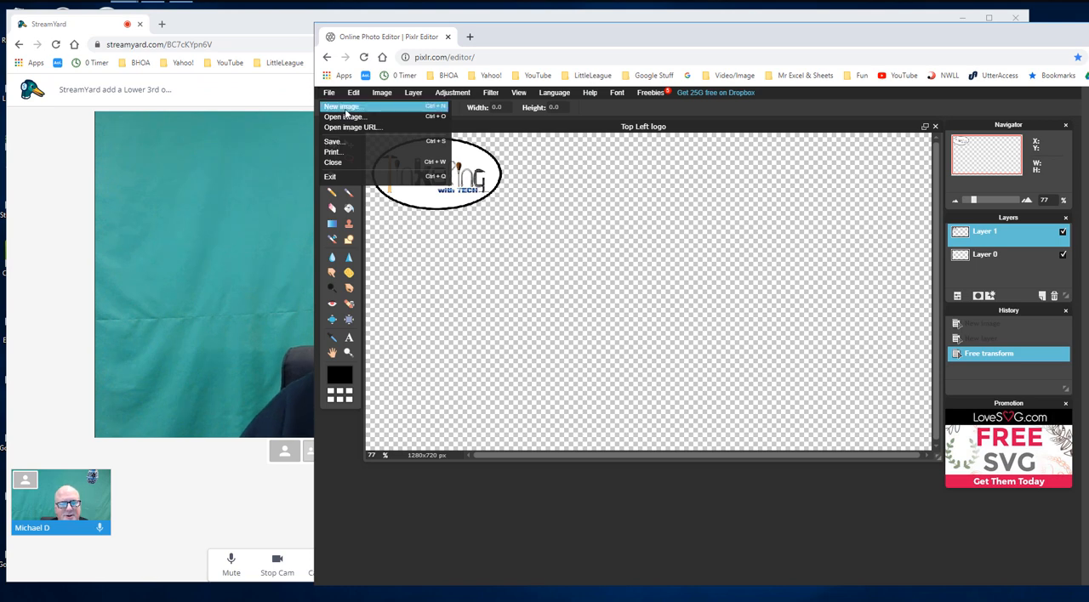
click(340, 105)
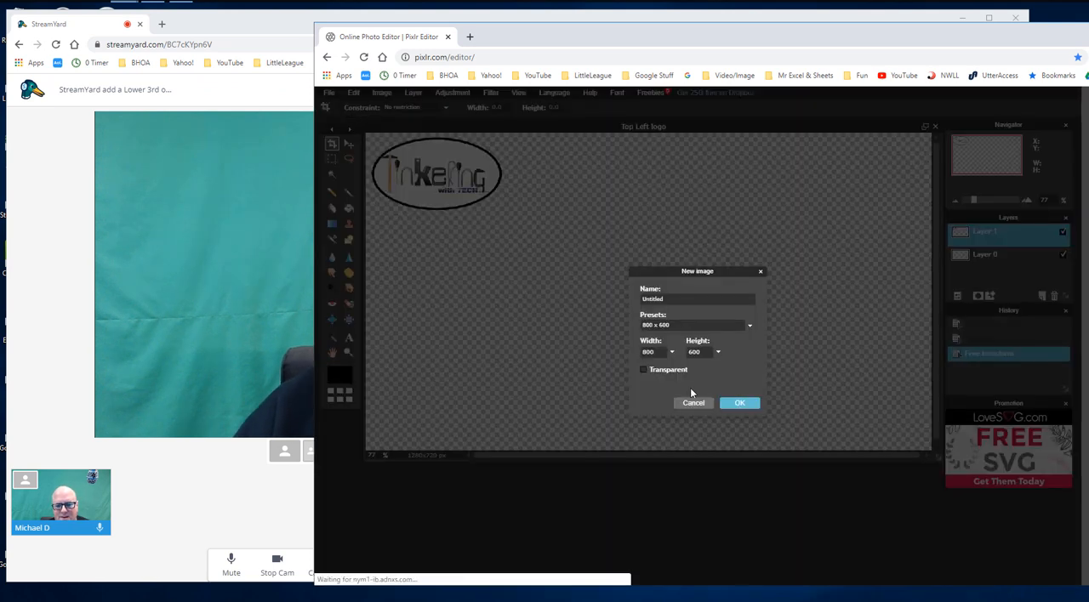
click(643, 369)
text(1280)
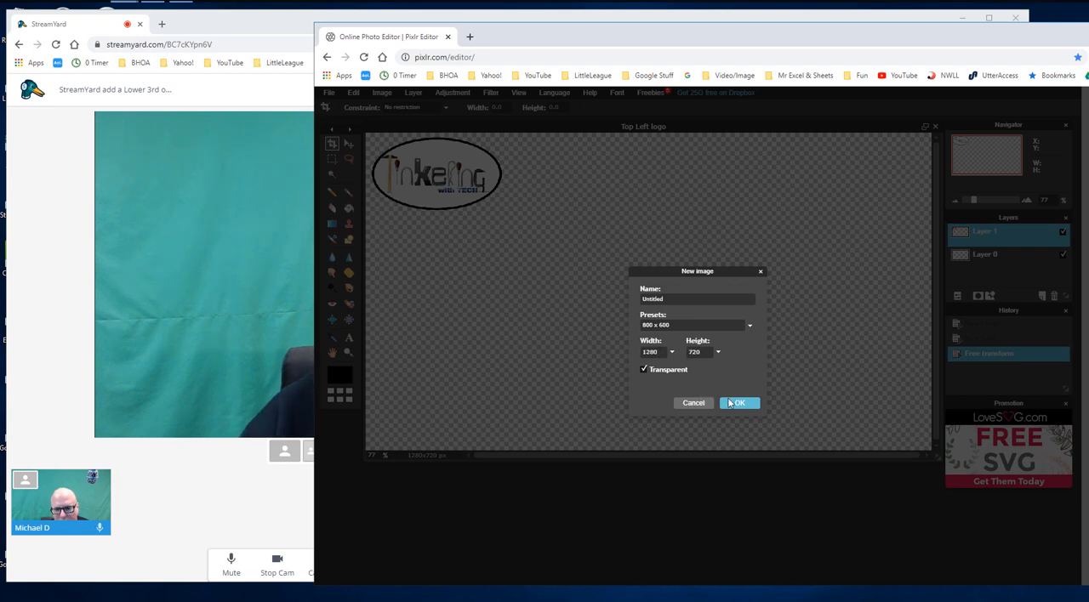
click(738, 401)
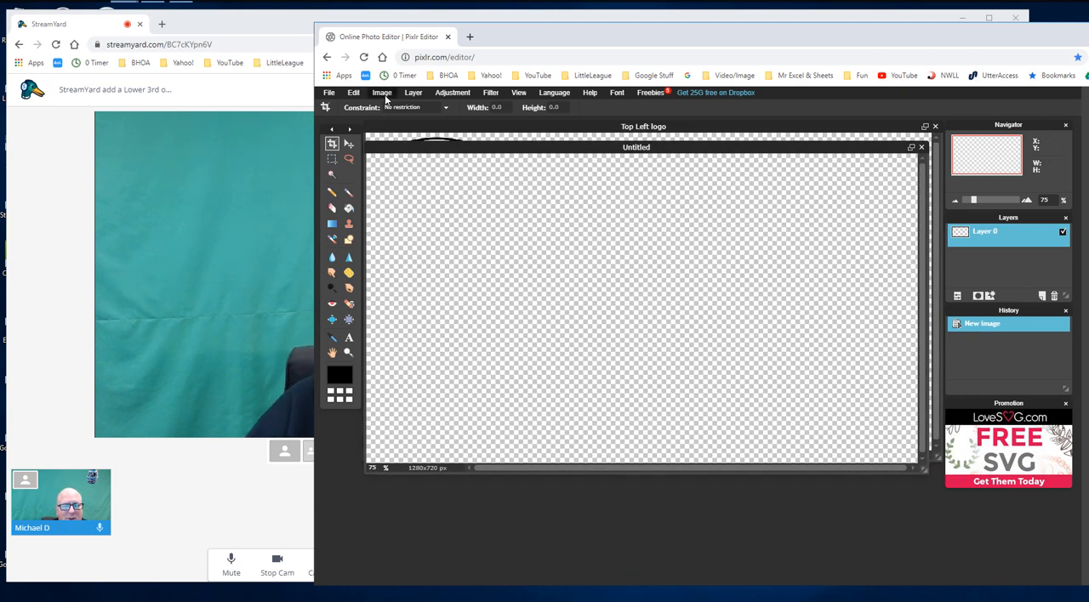
Import the oval logo image file as a new layer on this canvas
click(414, 91)
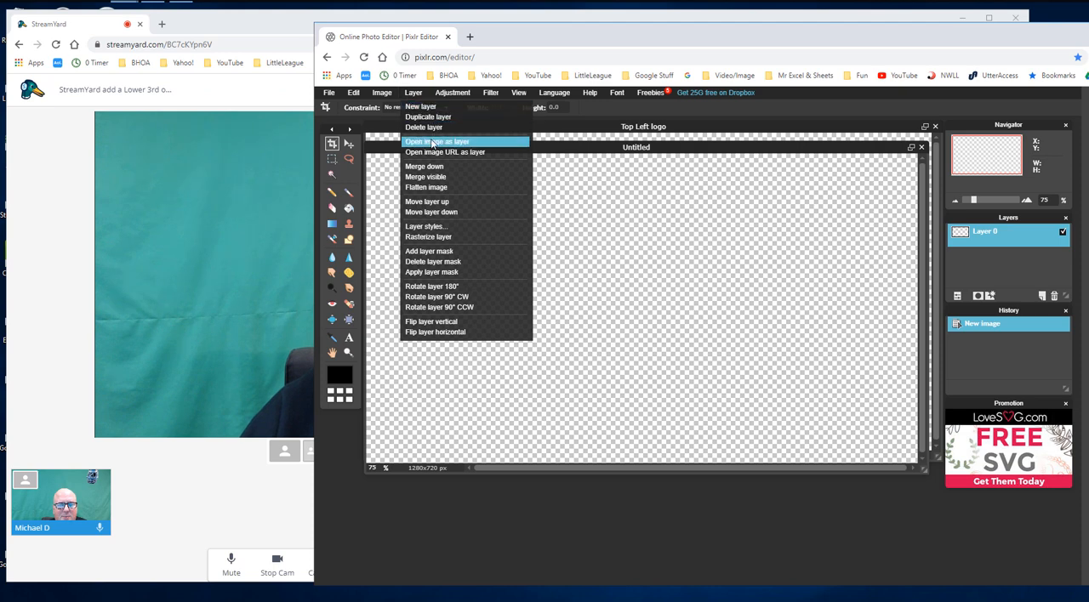
click(435, 141)
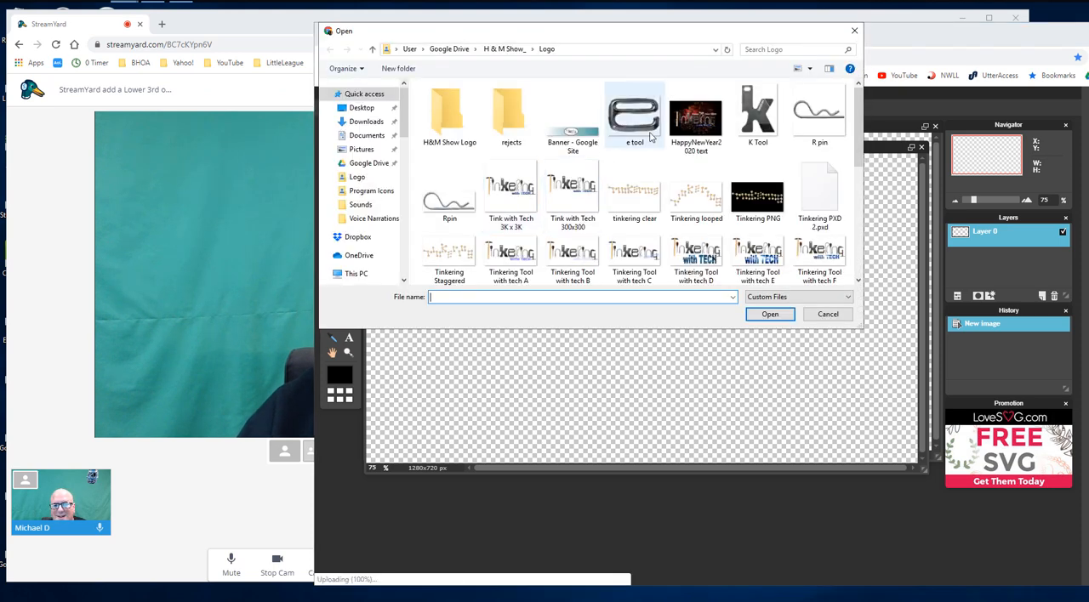
scroll(down, 3)
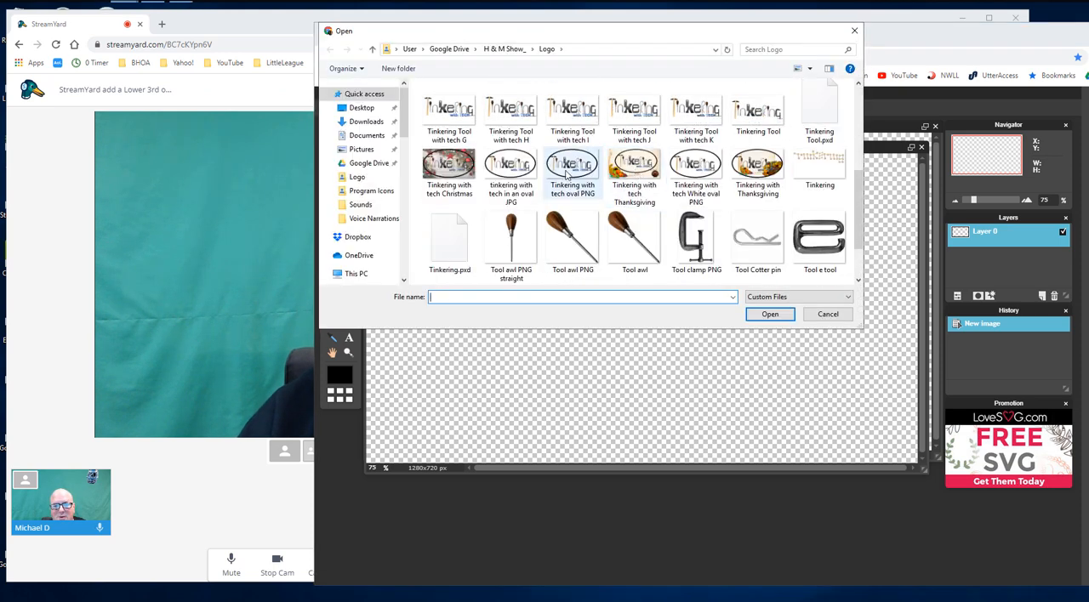
click(827, 315)
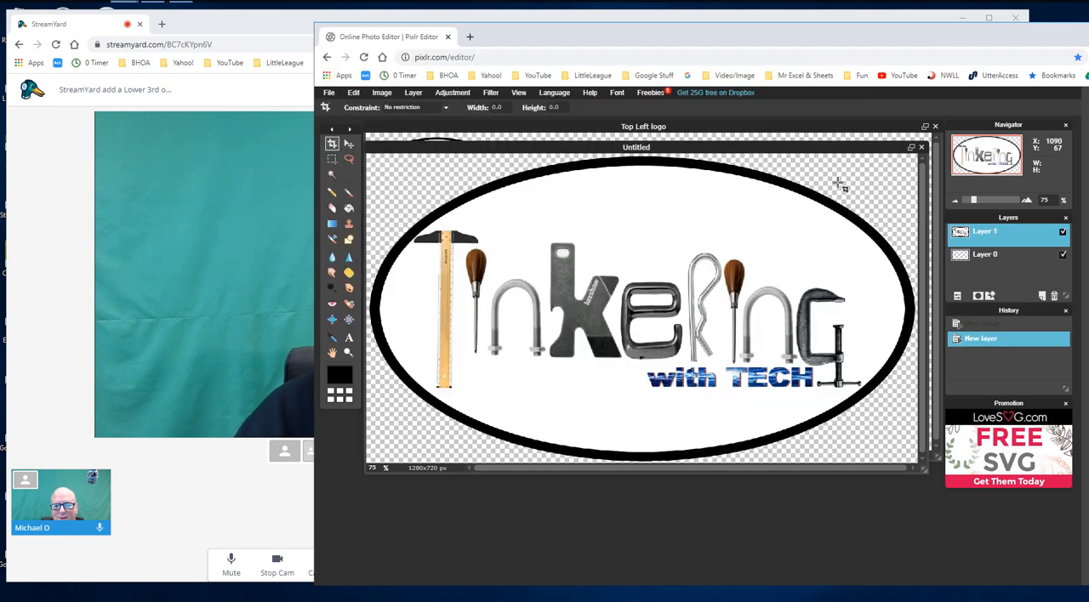
click(354, 91)
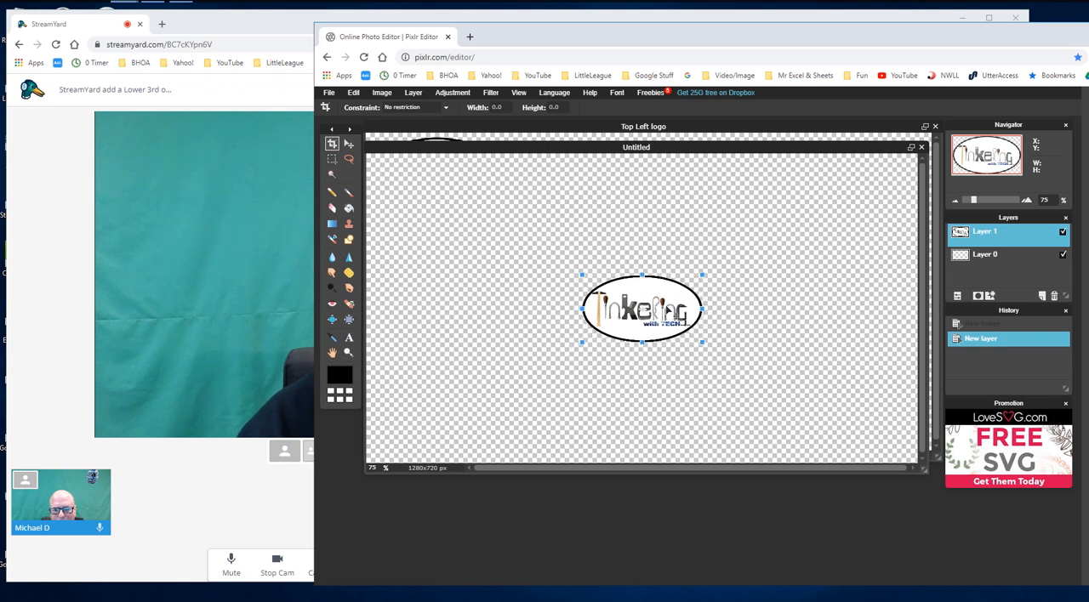
Move the shrunken logo to the lower-left corner and apply the transformation
drag(643, 308, 434, 425)
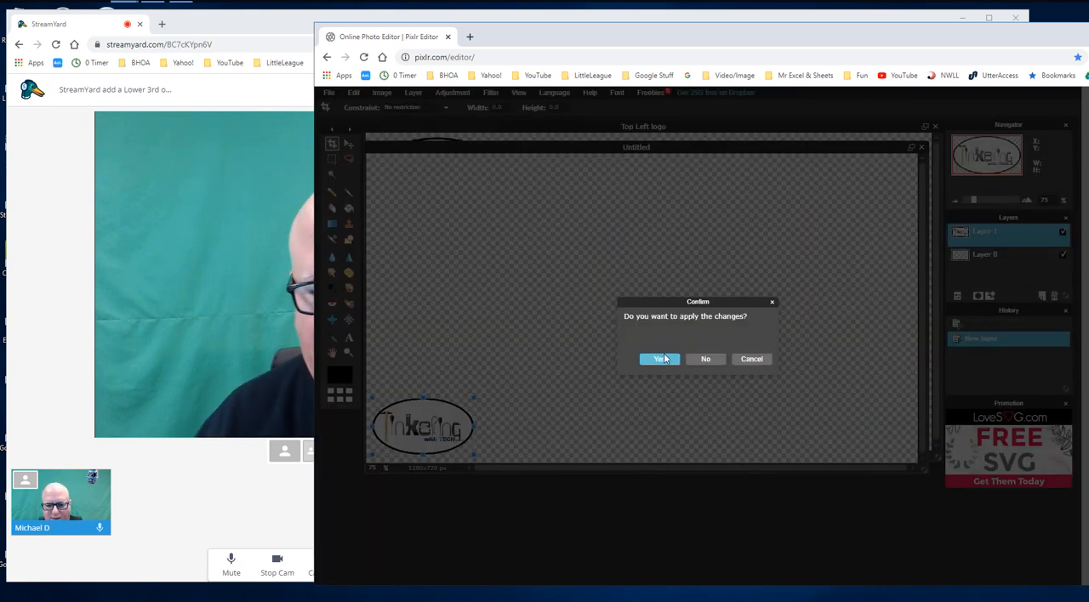
click(660, 359)
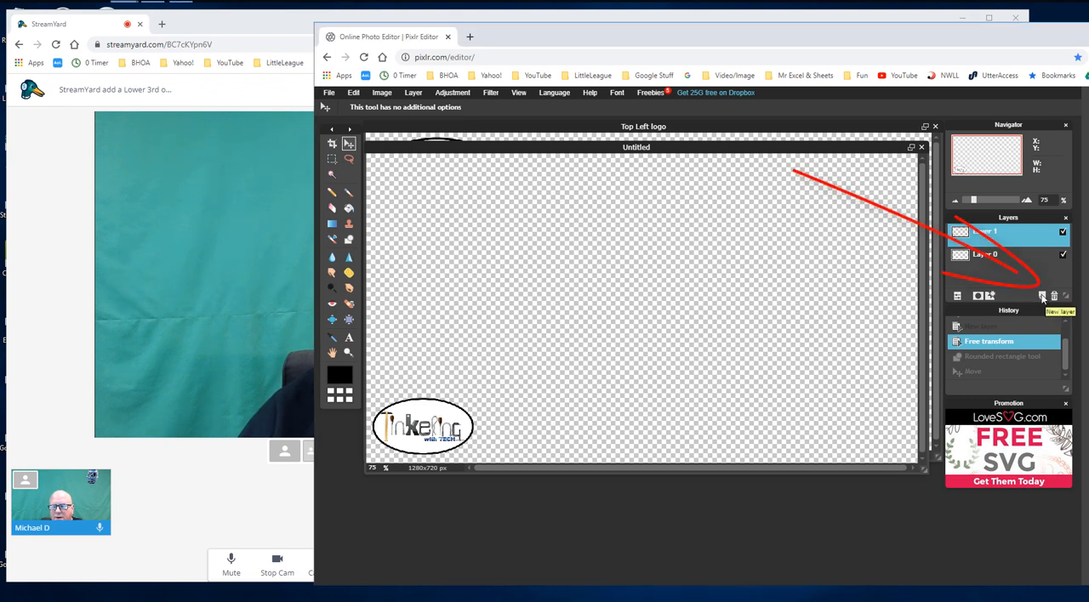
Add a layer below the logo and rename the two layers Logo and Black
click(1041, 296)
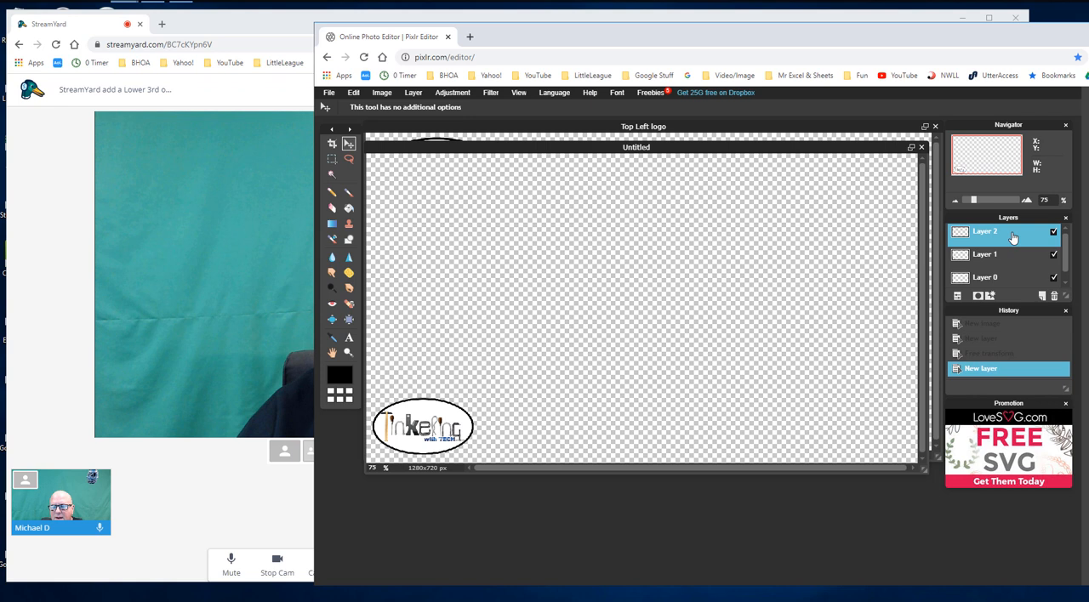
click(984, 255)
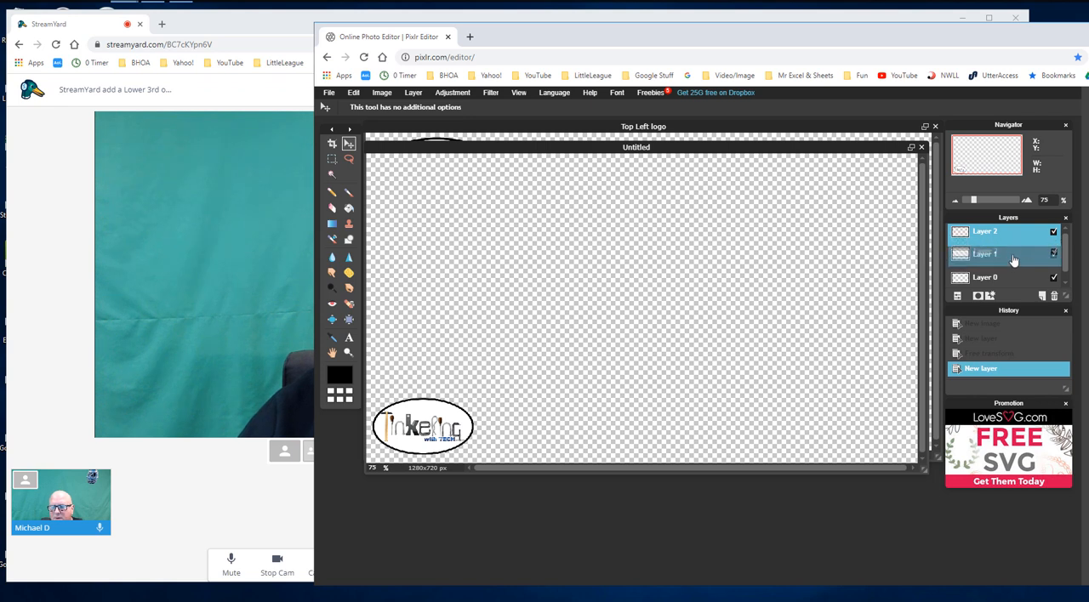
drag(983, 231, 983, 255)
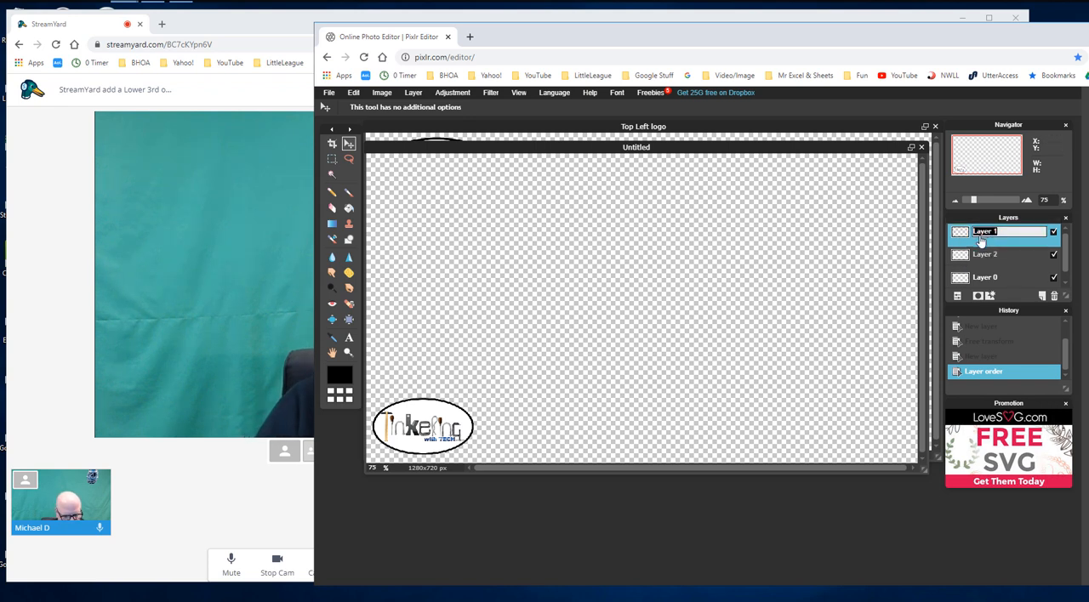
text(Logo)
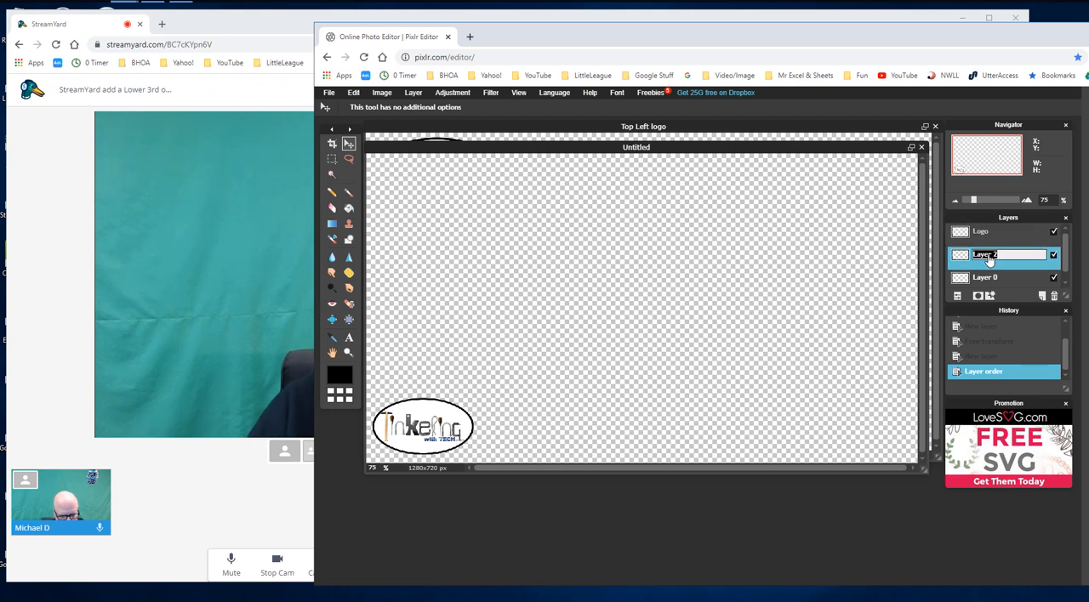
text(Black)
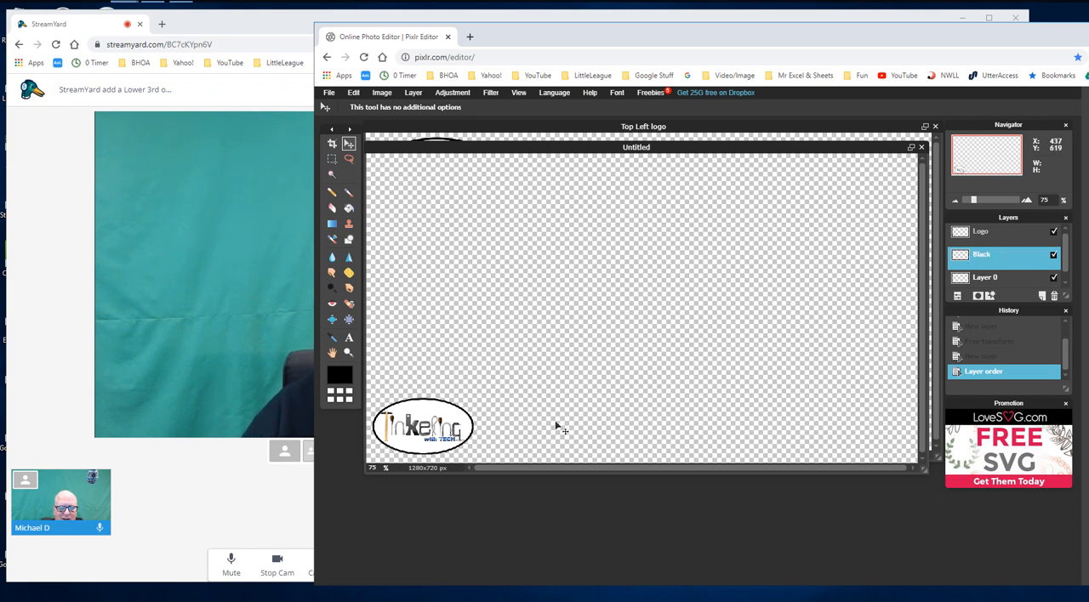
mouse_move(349, 225)
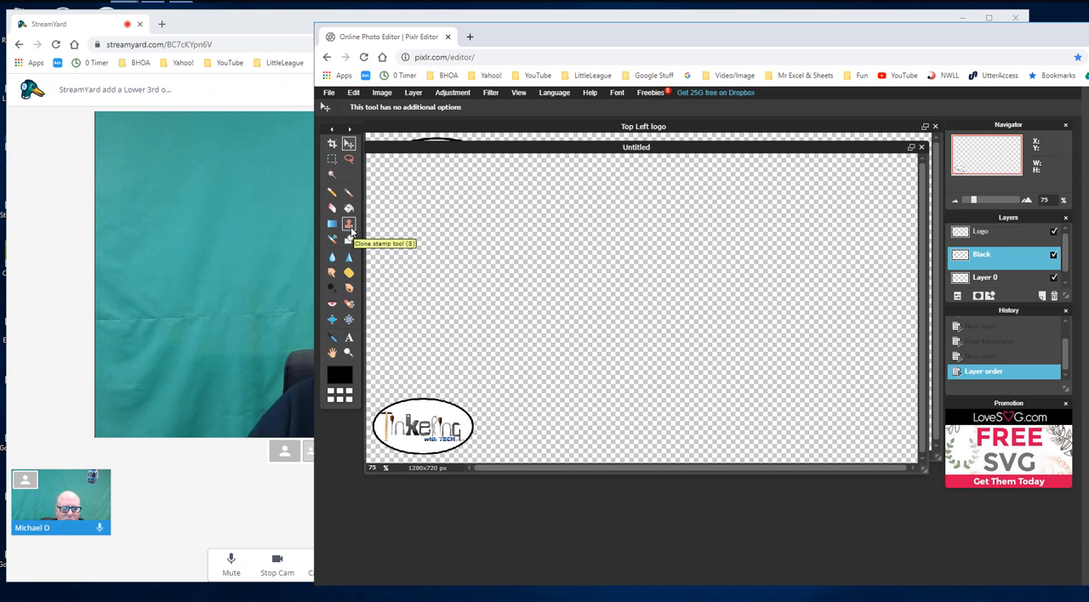
click(349, 238)
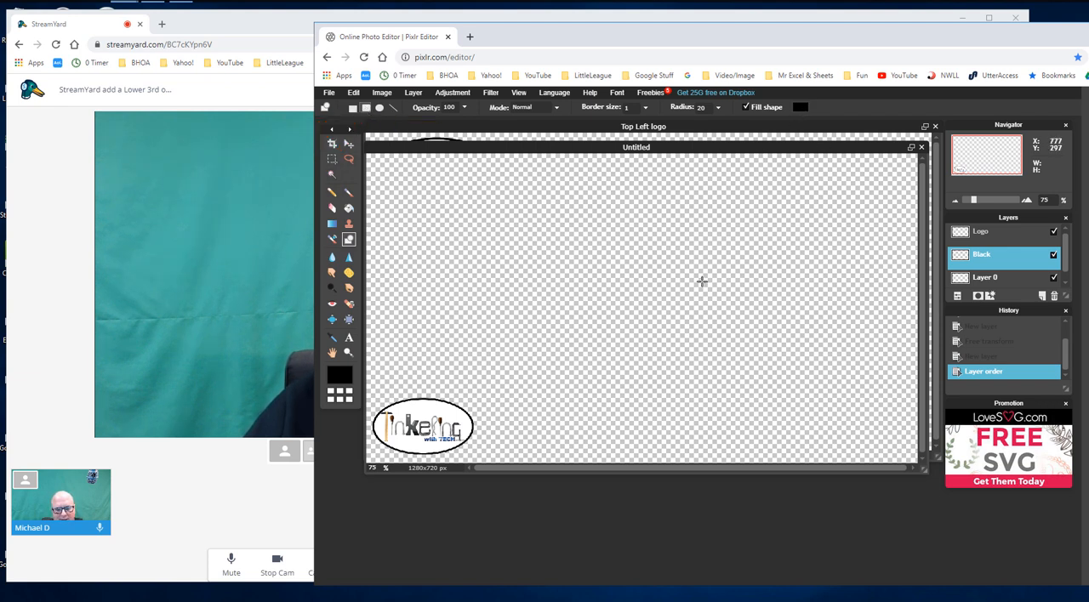
mouse_move(459, 404)
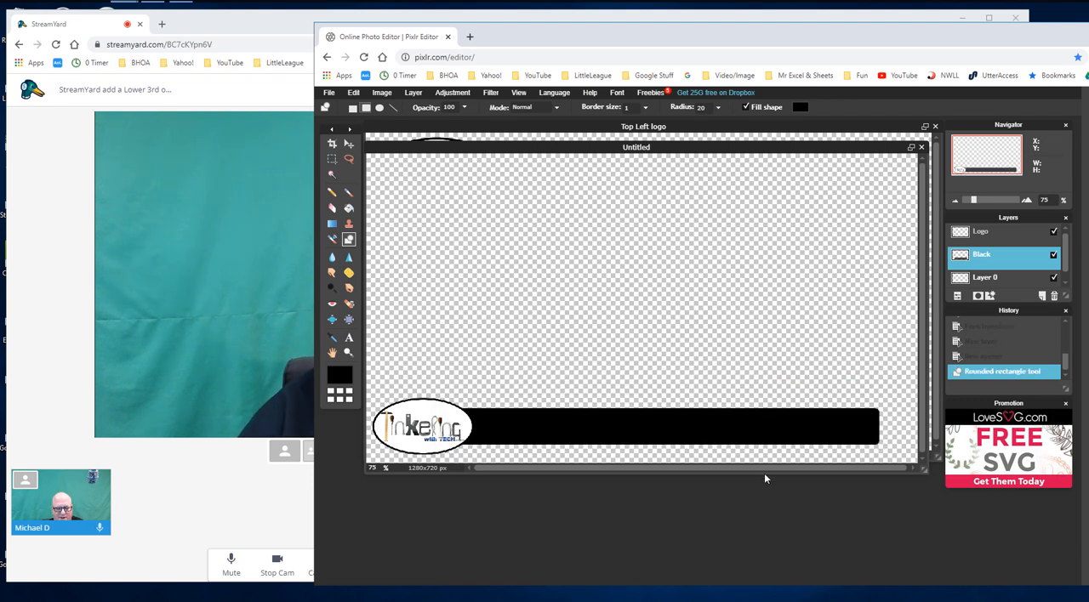
mouse_move(806, 371)
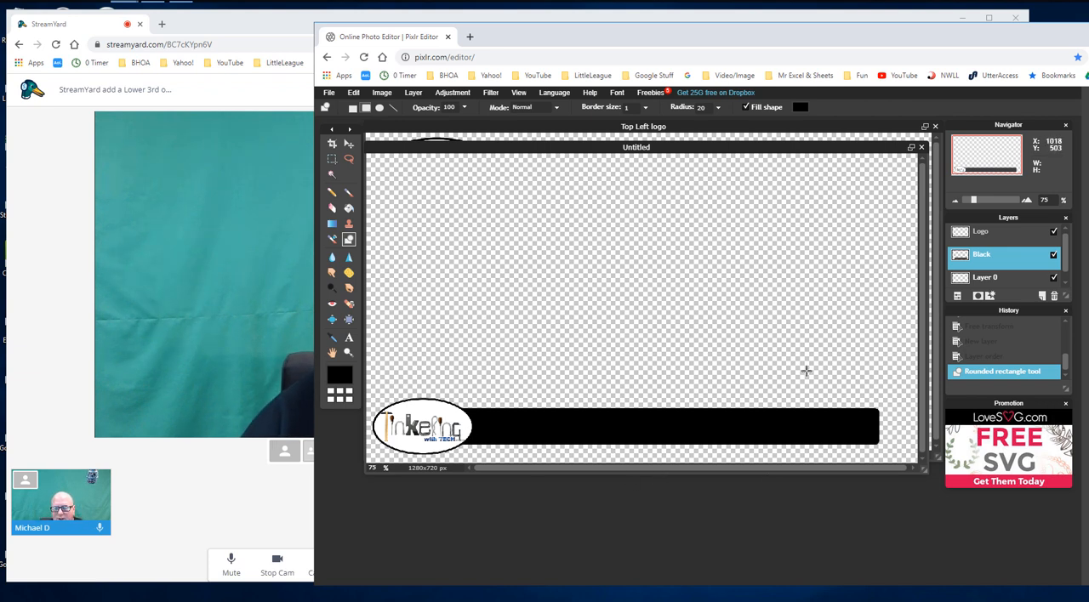
mouse_move(513, 420)
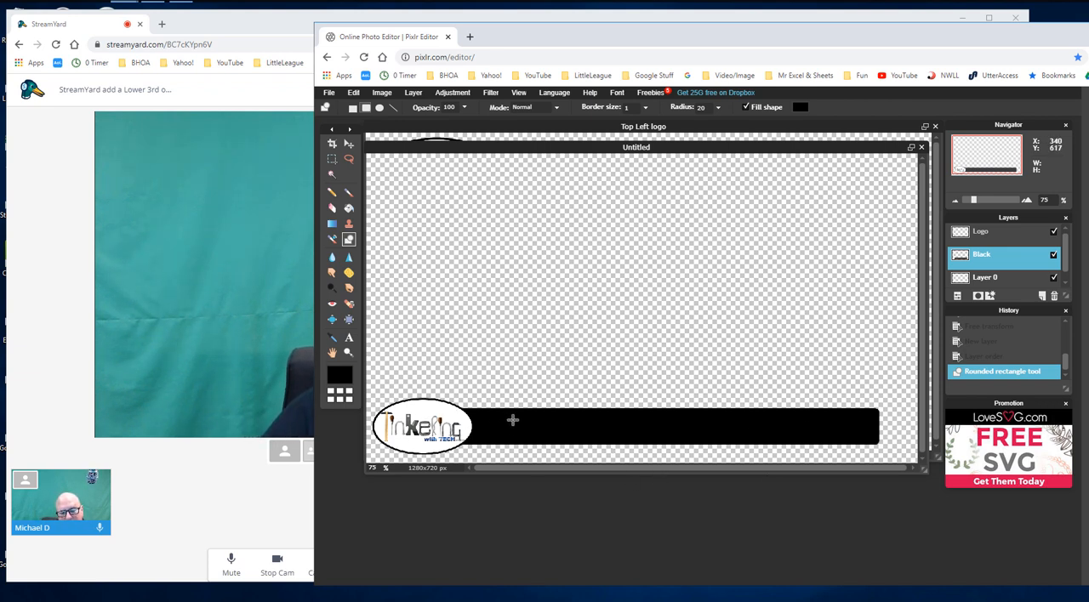
mouse_move(555, 351)
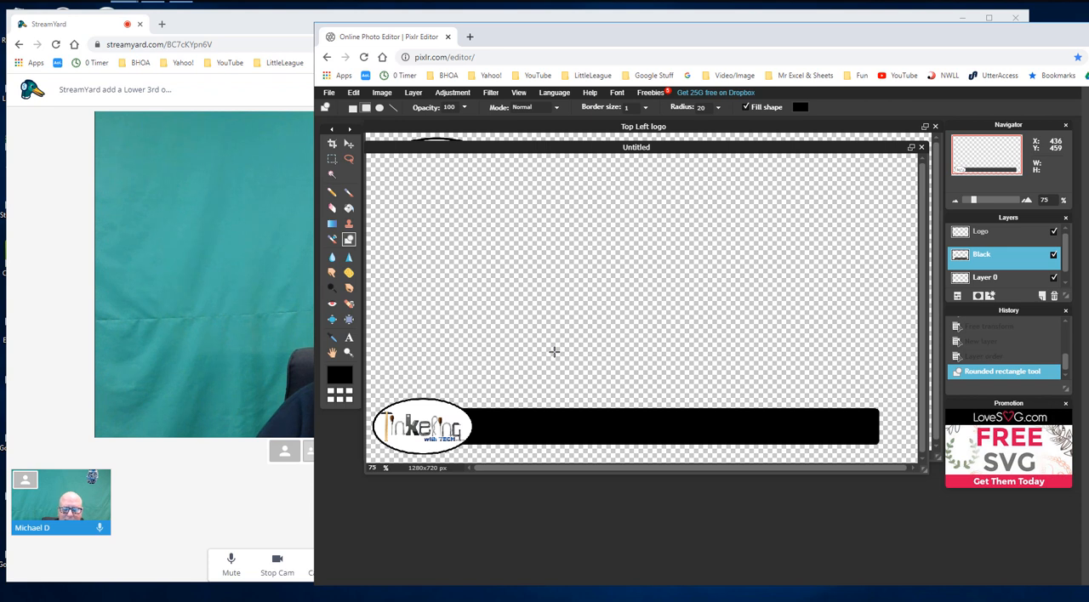
mouse_move(589, 344)
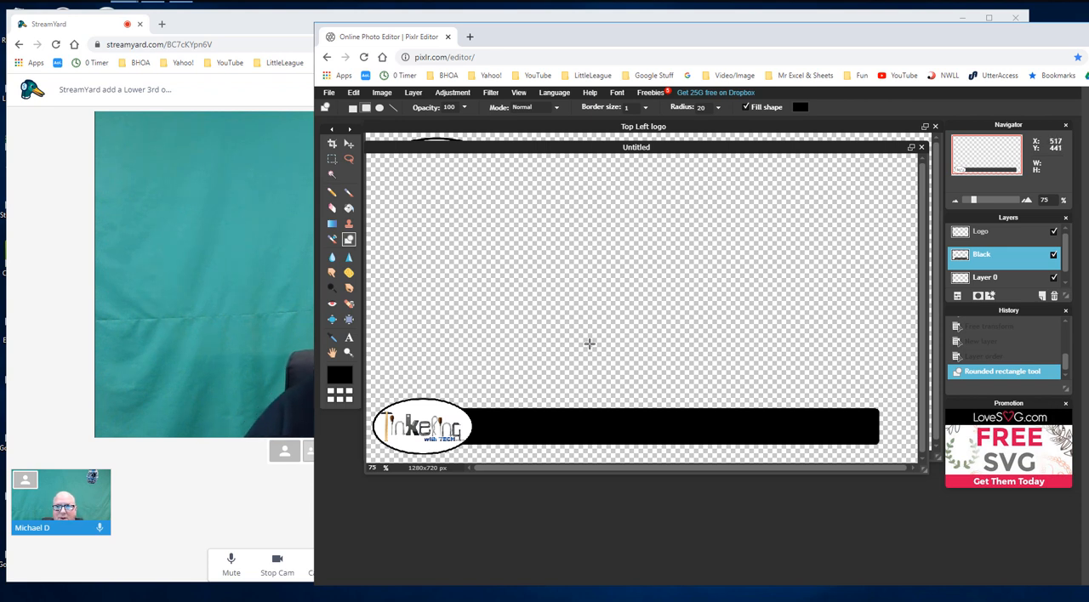
mouse_move(775, 296)
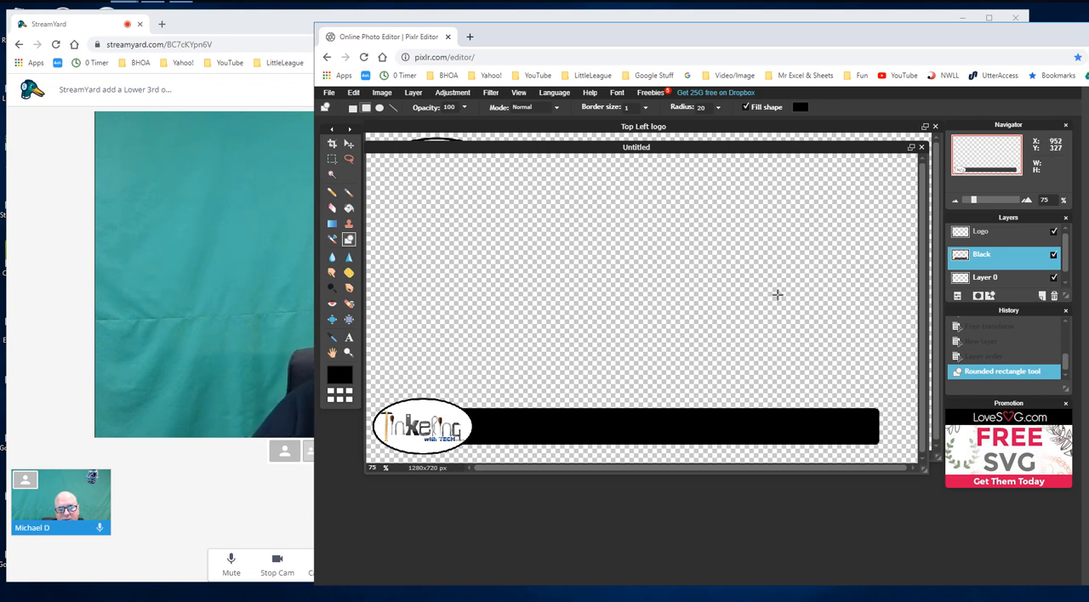
mouse_move(445, 212)
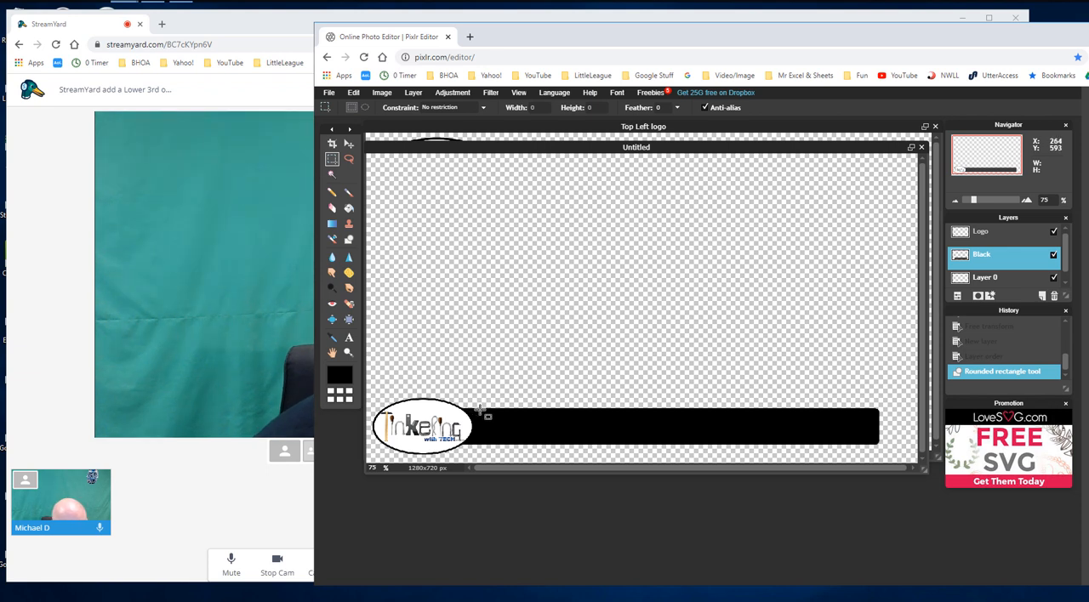
mouse_move(497, 411)
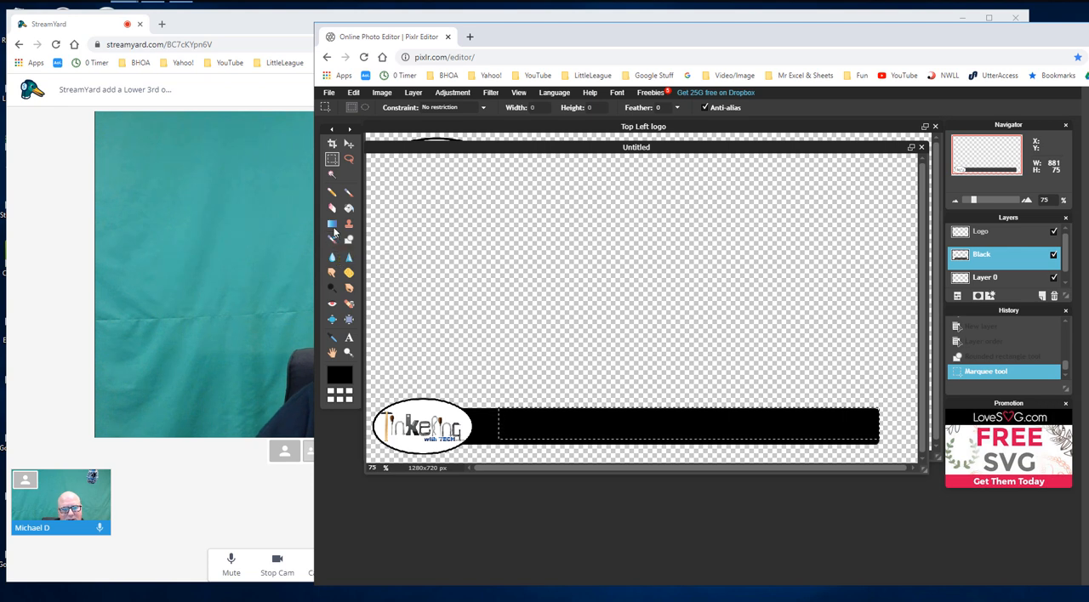
Fill the selected right part of the bar with a black-to-white gradient and deselect
click(331, 224)
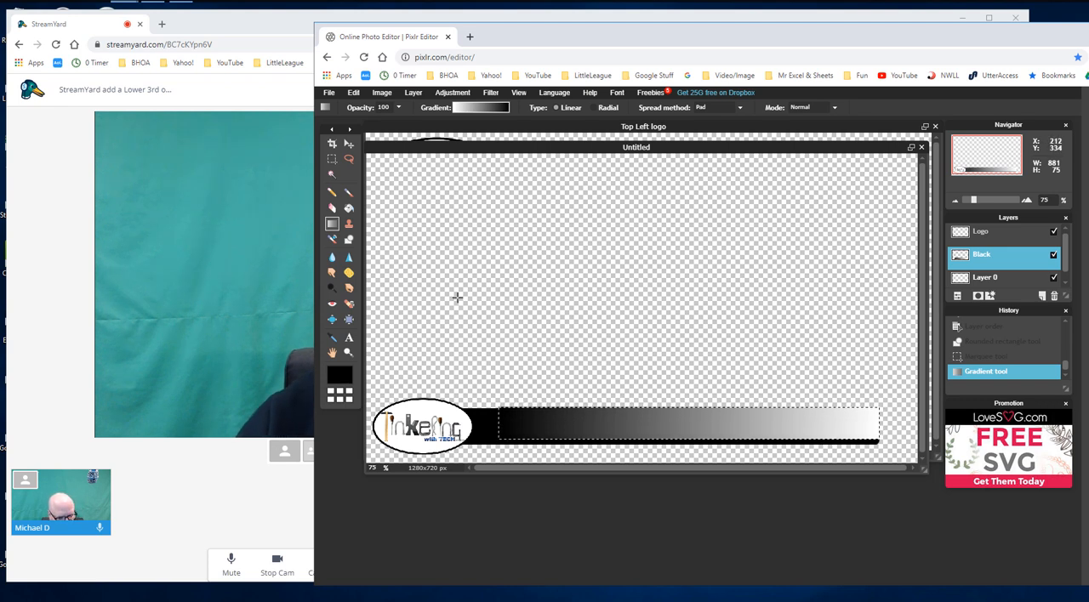
key(ctrl+d)
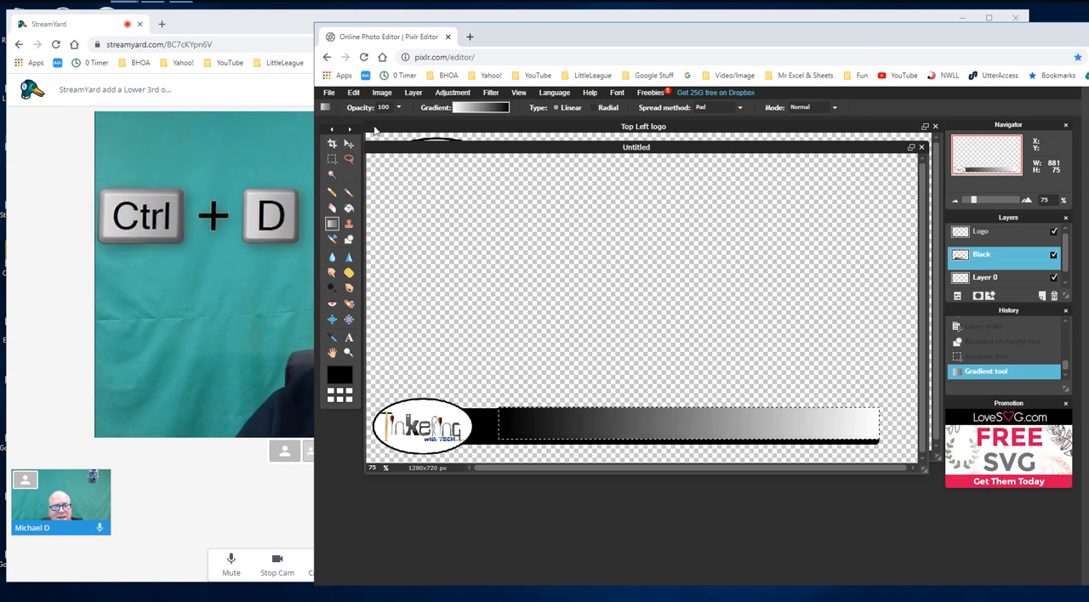
click(354, 92)
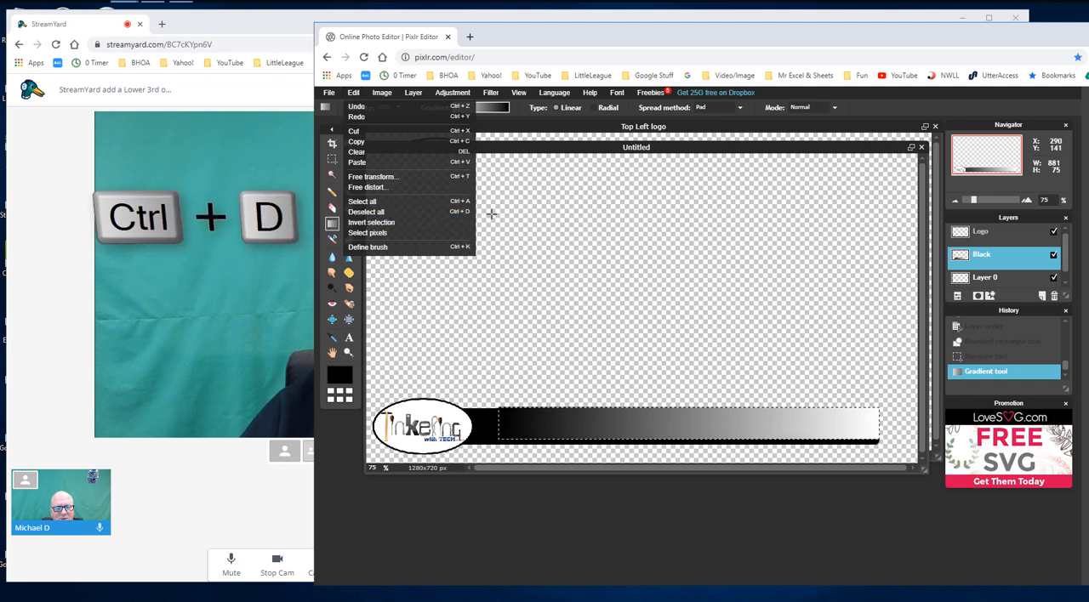
mouse_move(526, 211)
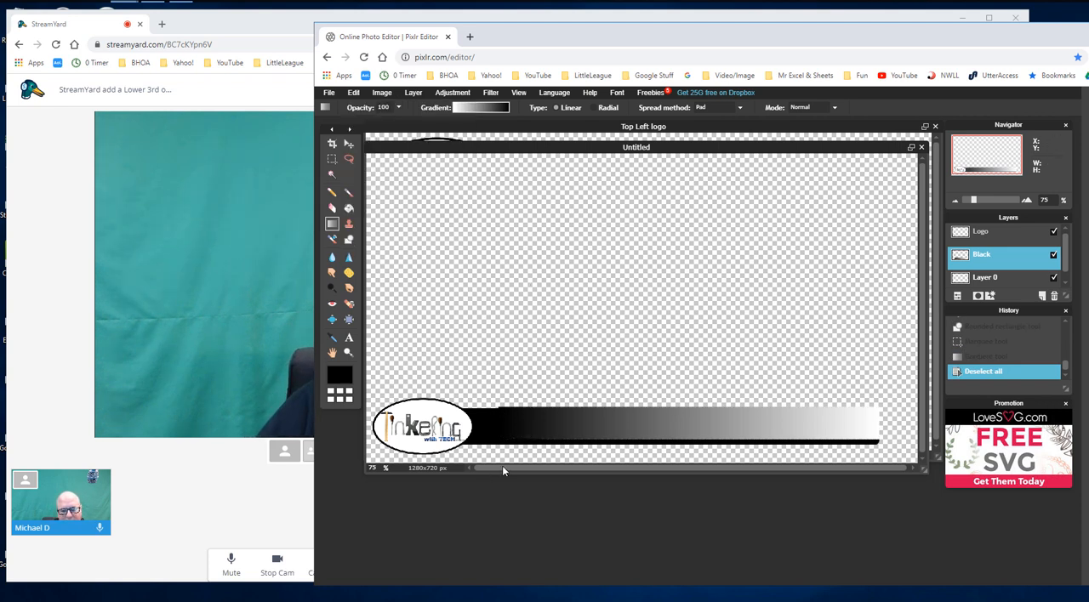
click(347, 336)
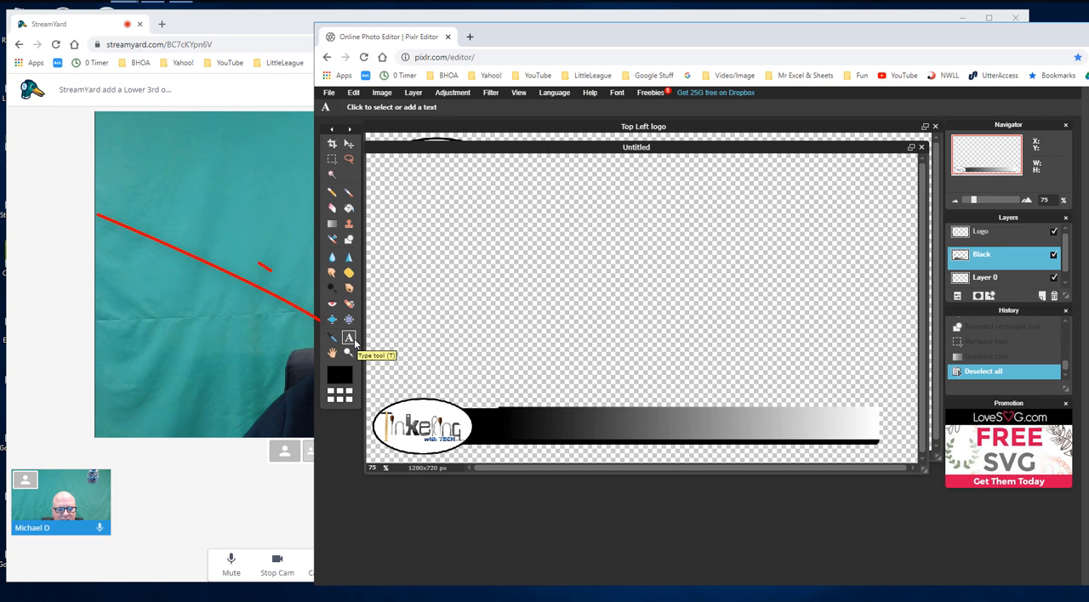
Add text layers MICHAEL and DANIELS across the banner bar with the Type tool
click(496, 424)
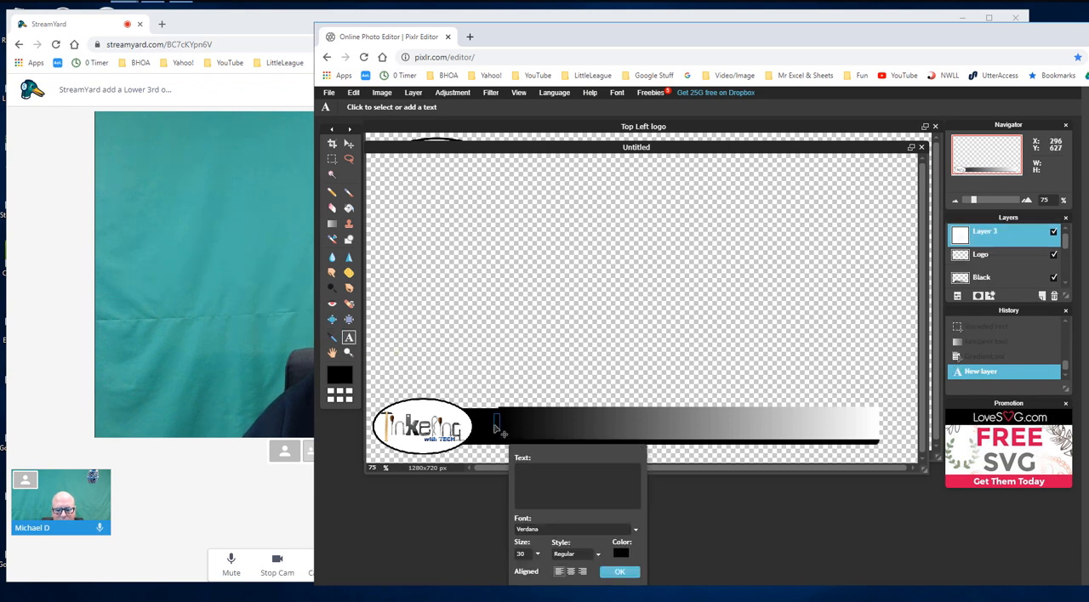
text(Michael)
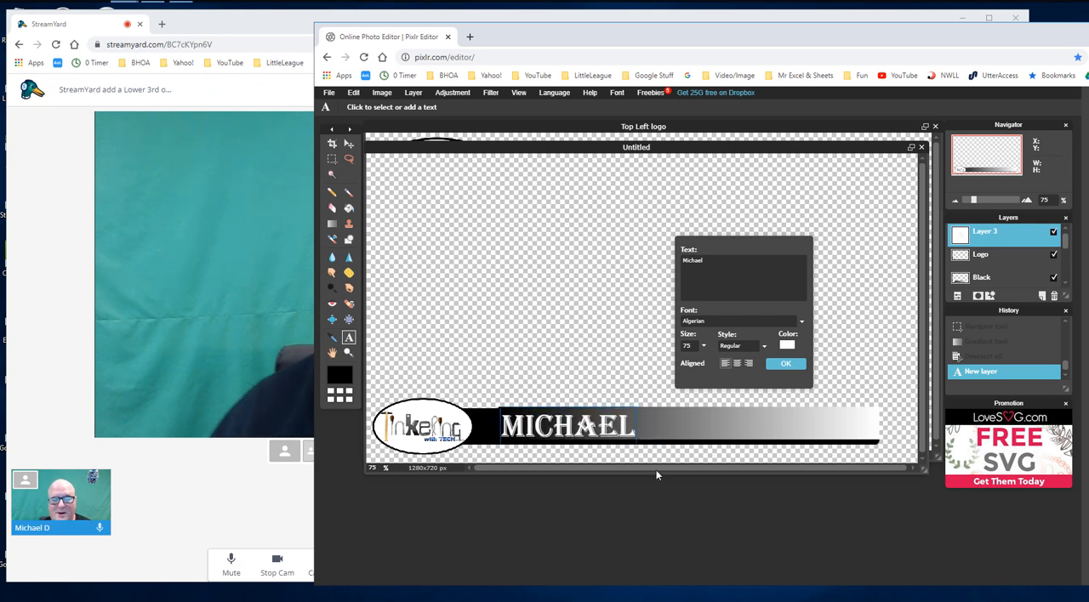
click(784, 364)
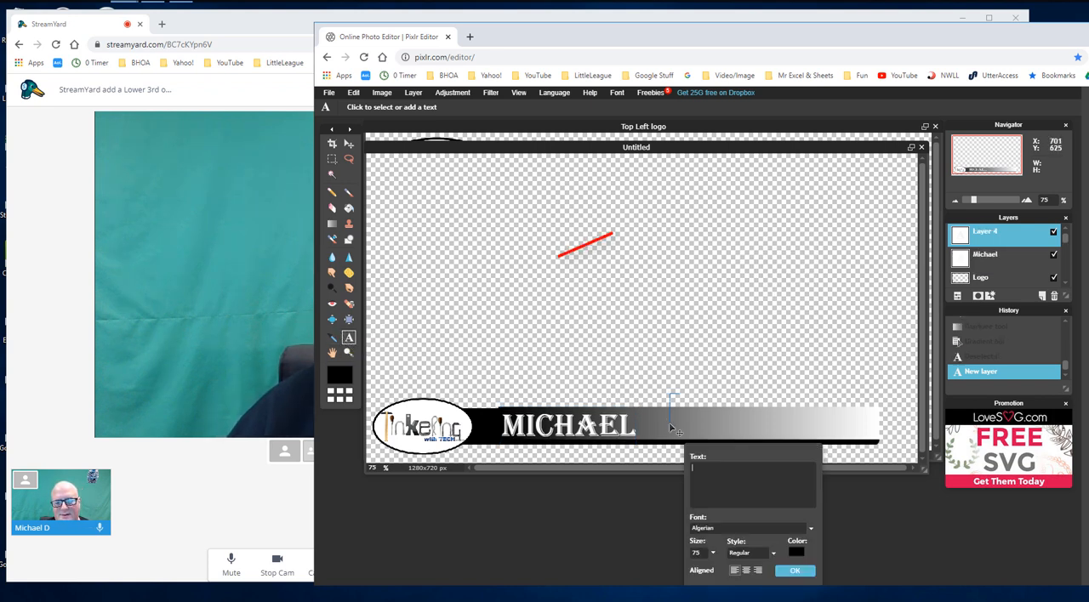
text(D)
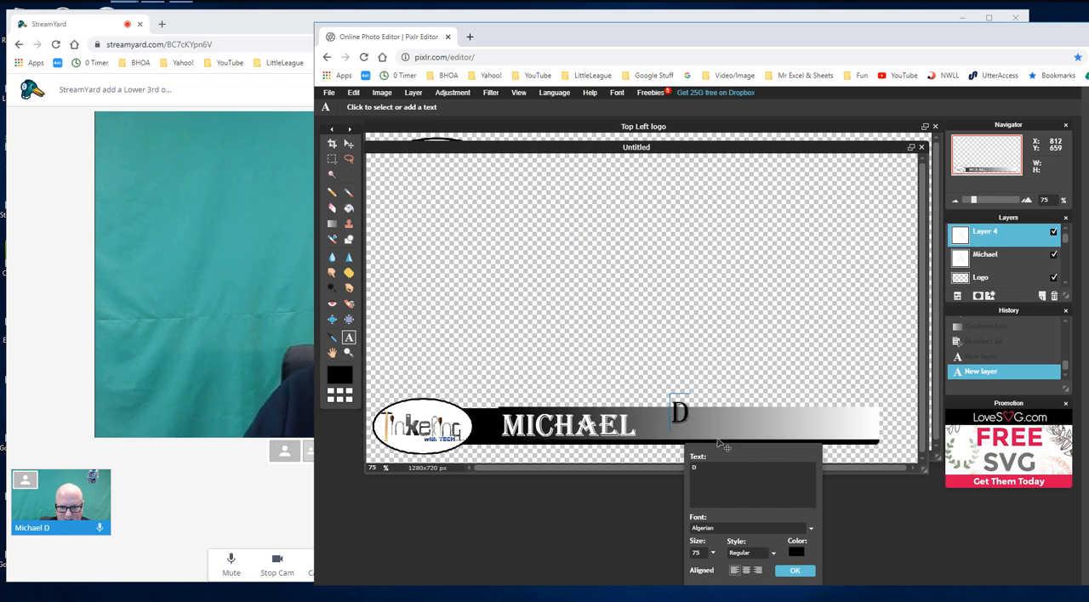
text(aniels)
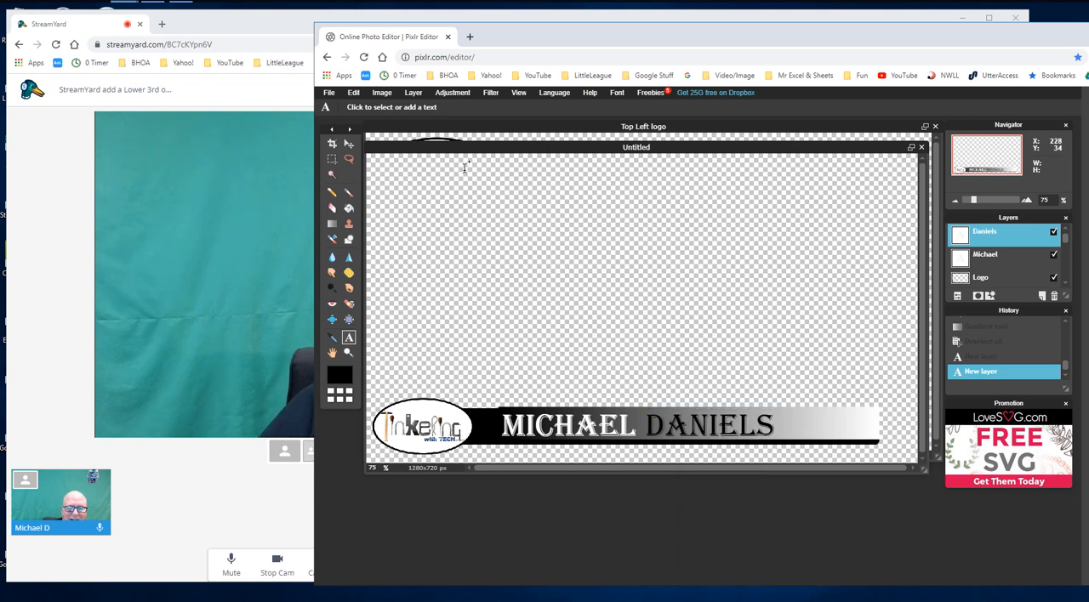
click(330, 92)
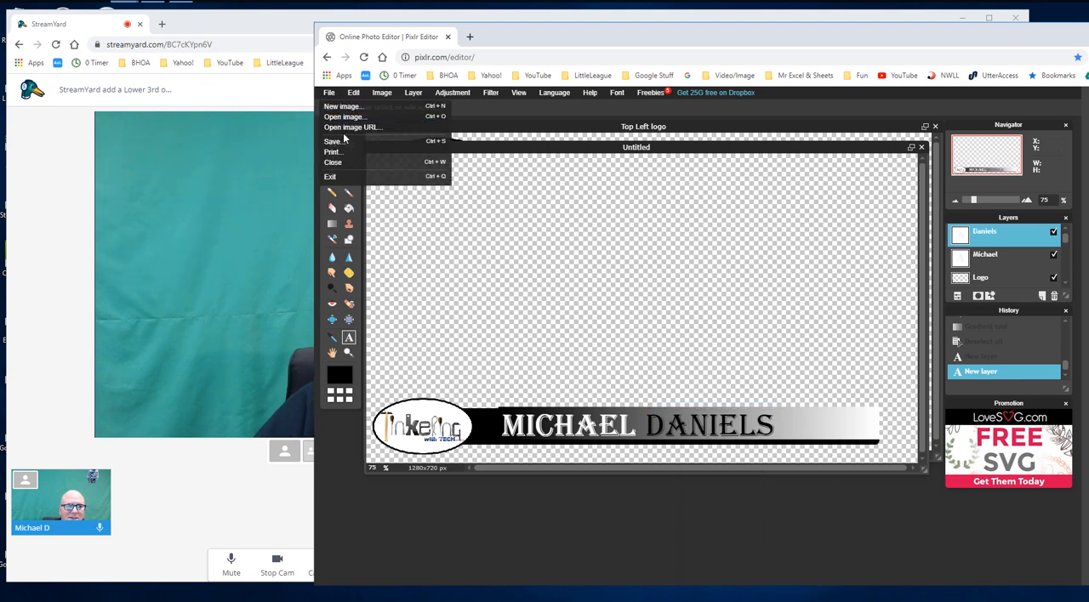
Save the banner via File > Save as a transparent, full-quality PNG
click(334, 140)
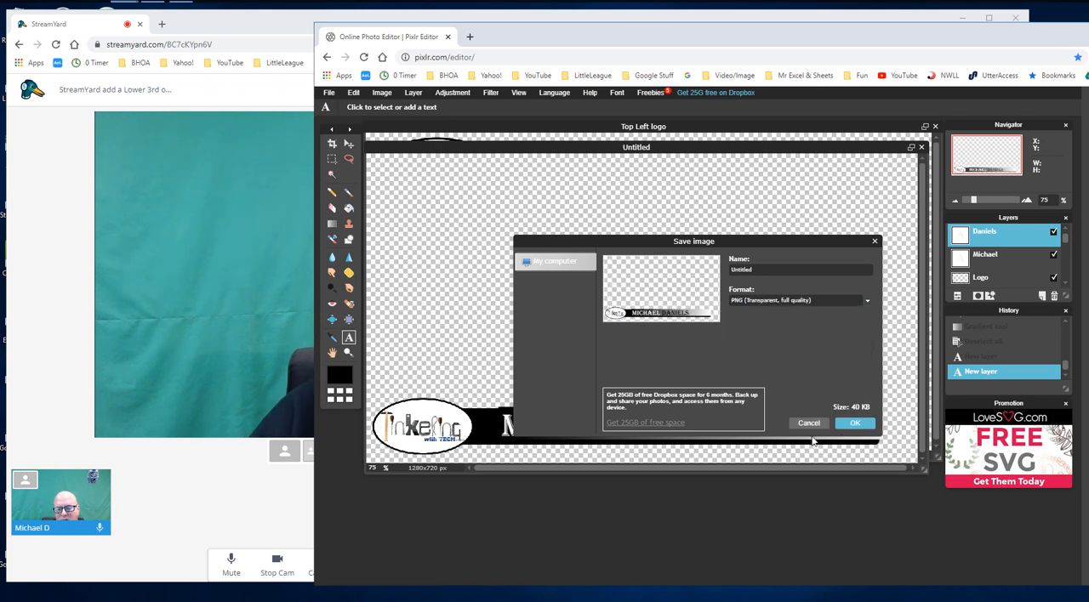
click(853, 423)
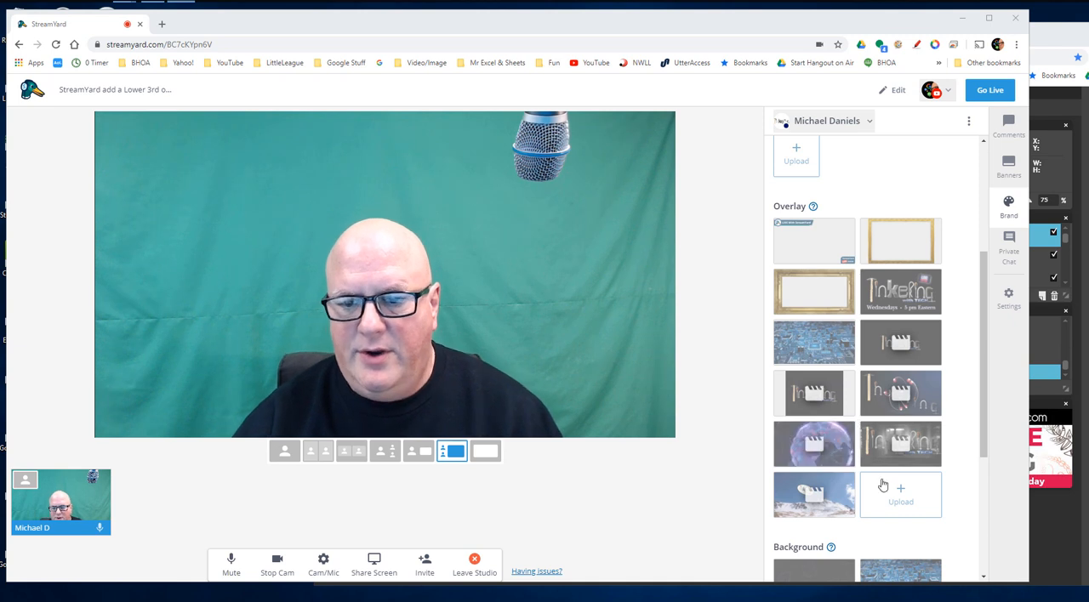
Upload the Lower 3rd Me banner PNG to the Brand panel's Overlay section
click(900, 495)
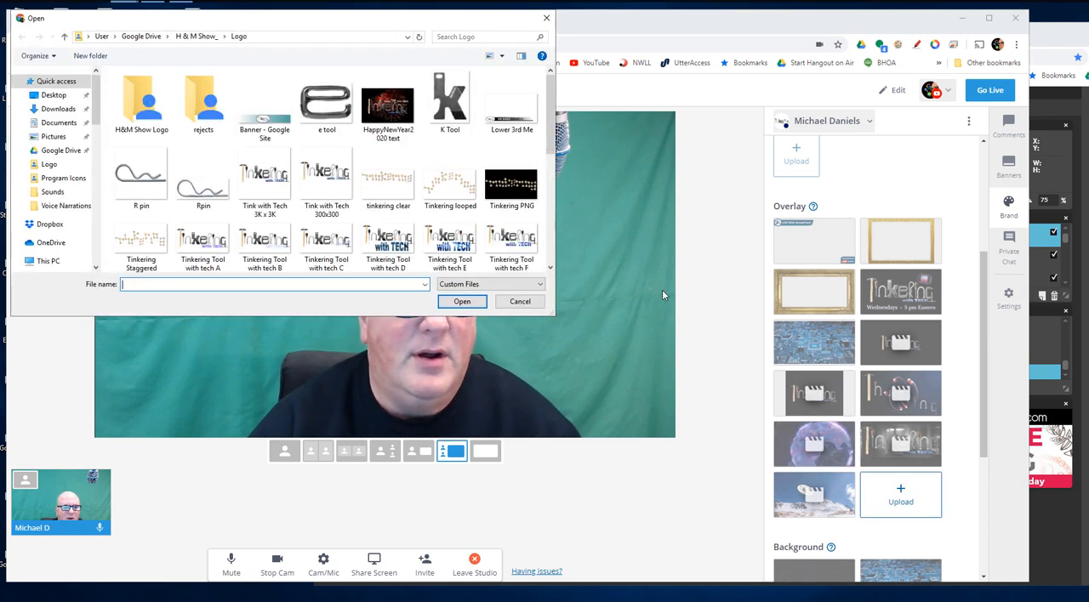
click(510, 102)
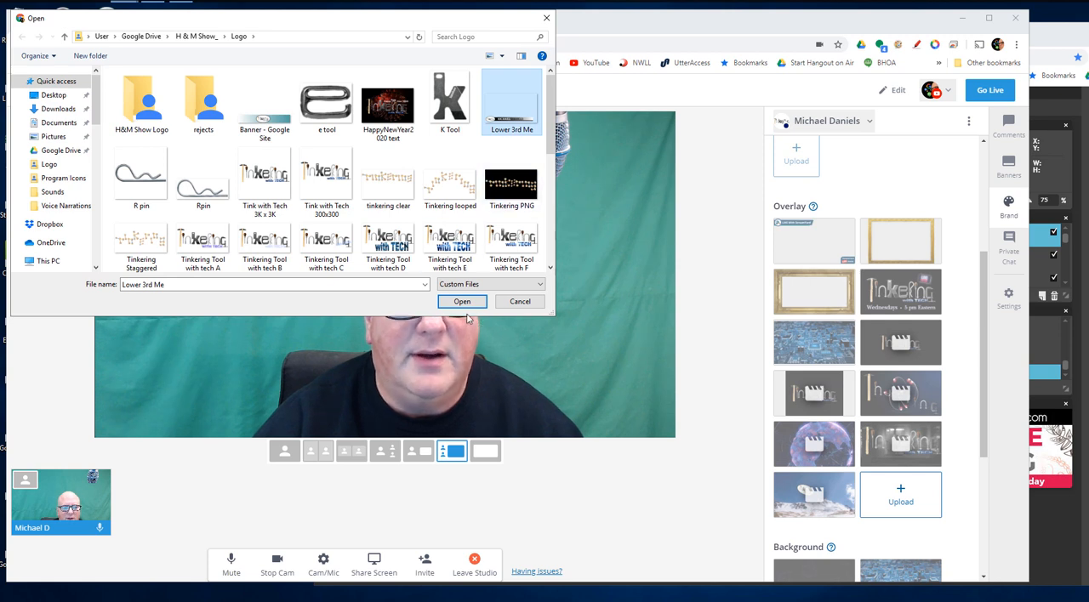
click(463, 301)
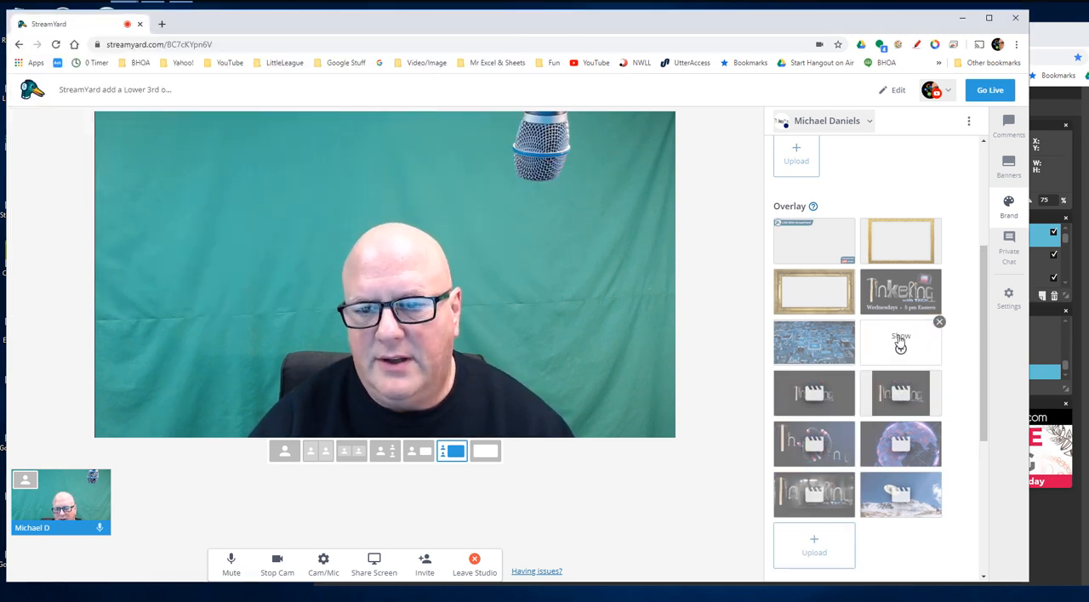
mouse_move(965, 221)
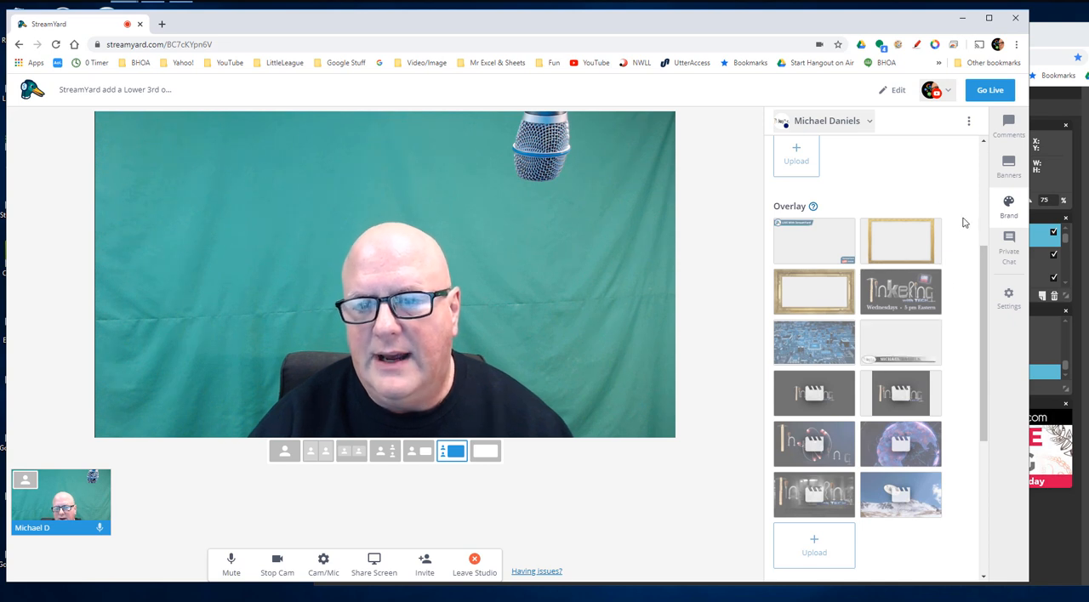
scroll(down, 3)
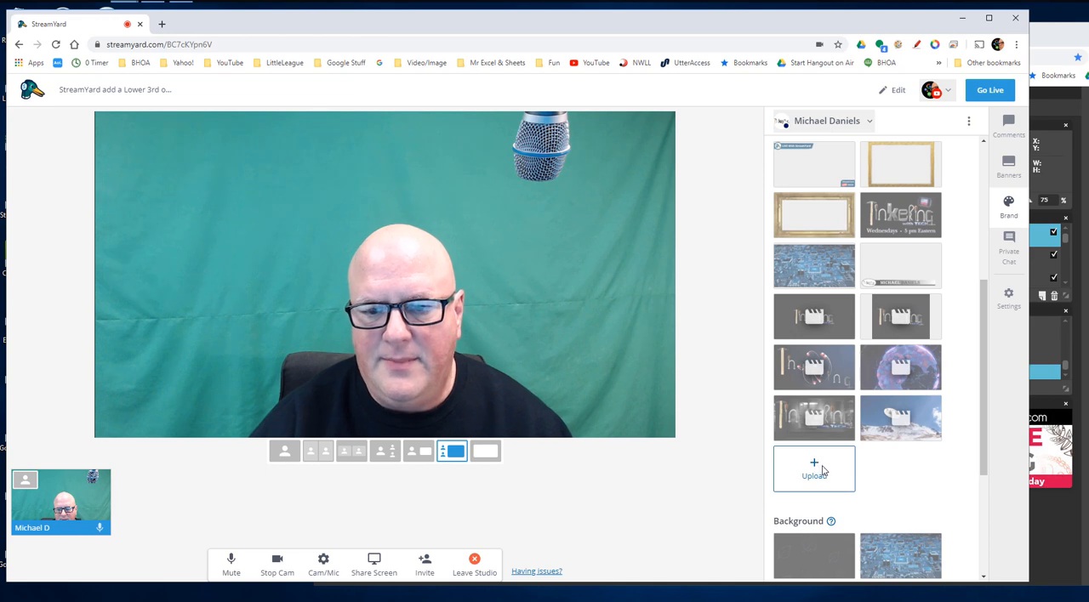
Upload the Top Left logo PNG as a second overlay
click(813, 469)
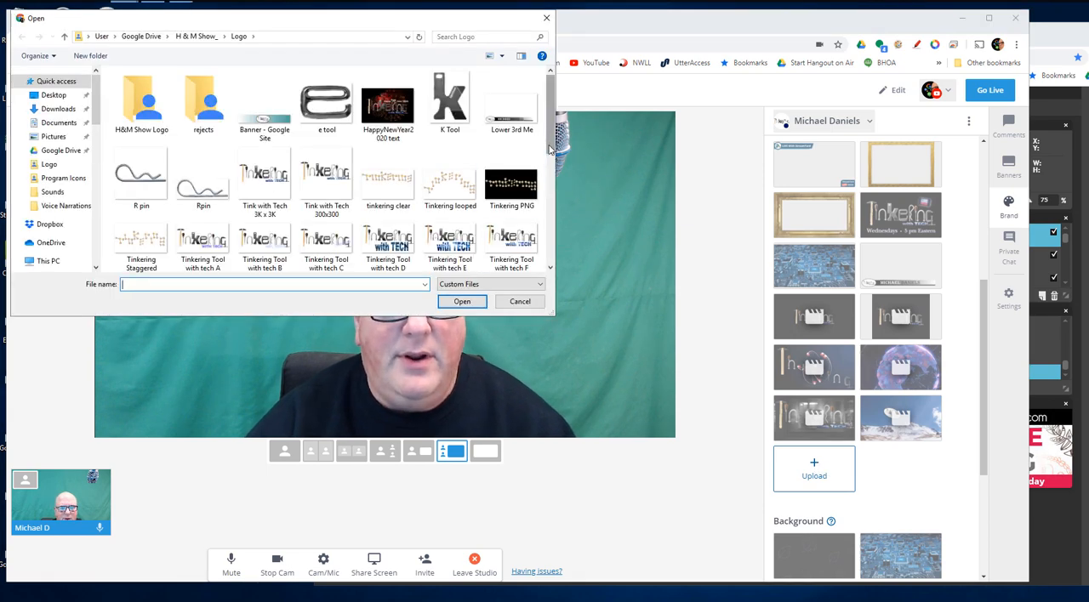
scroll(down, 3)
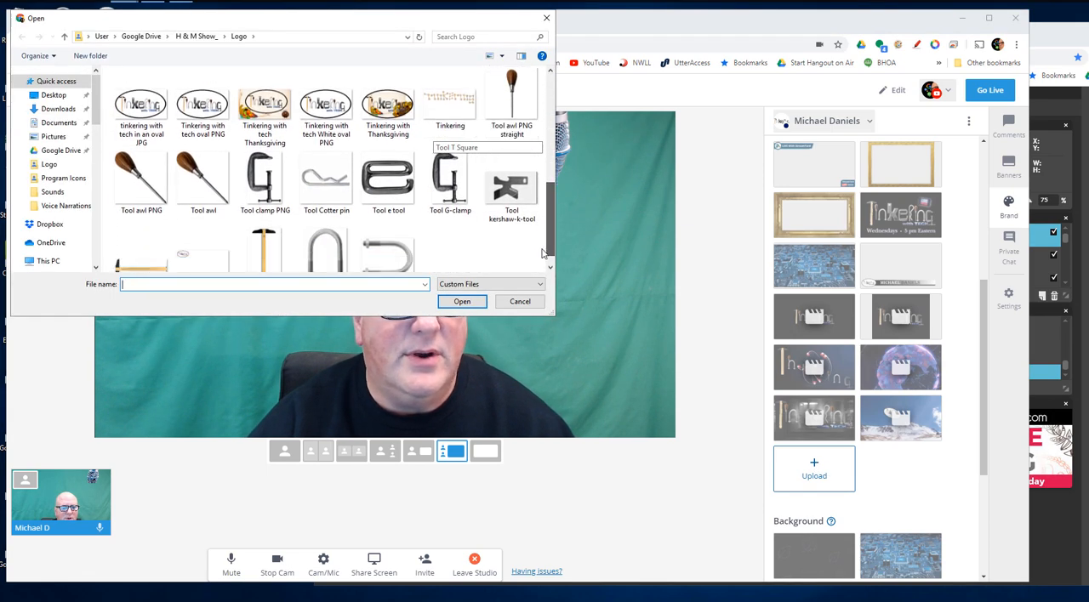
click(202, 238)
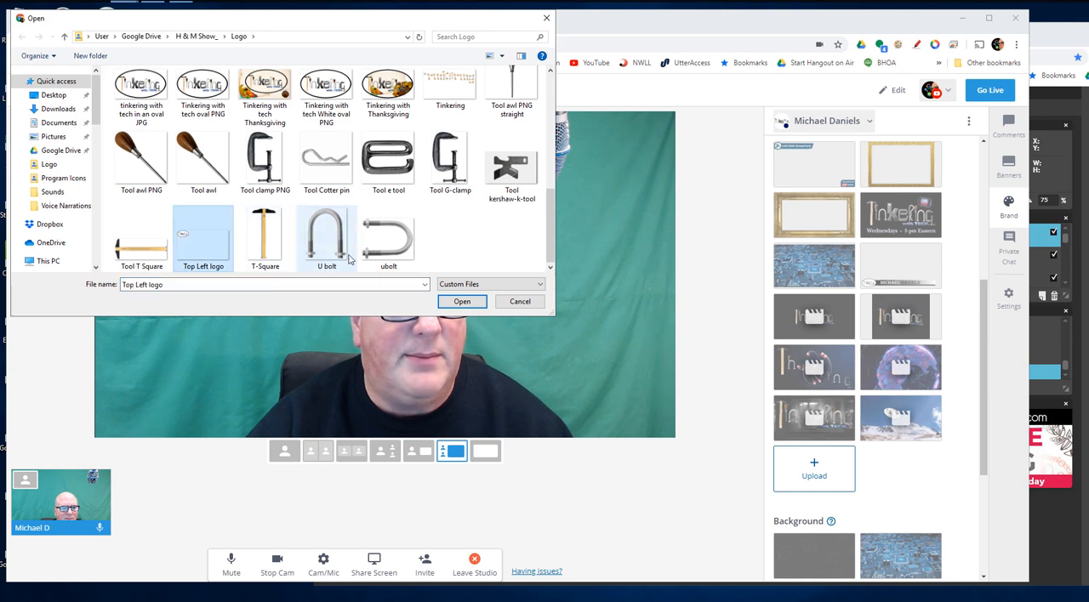
click(463, 301)
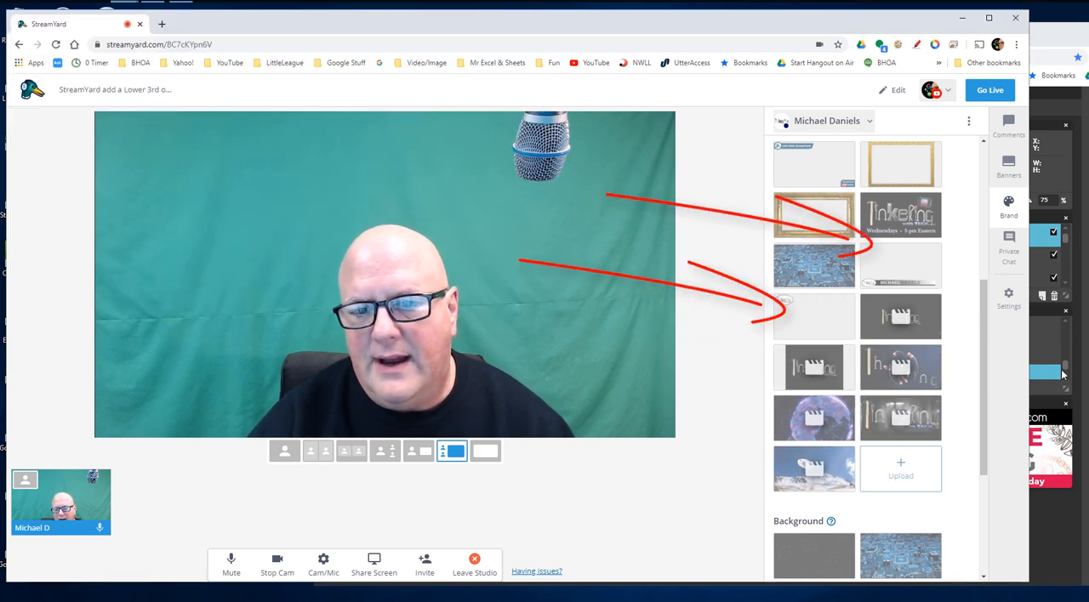
mouse_move(769, 356)
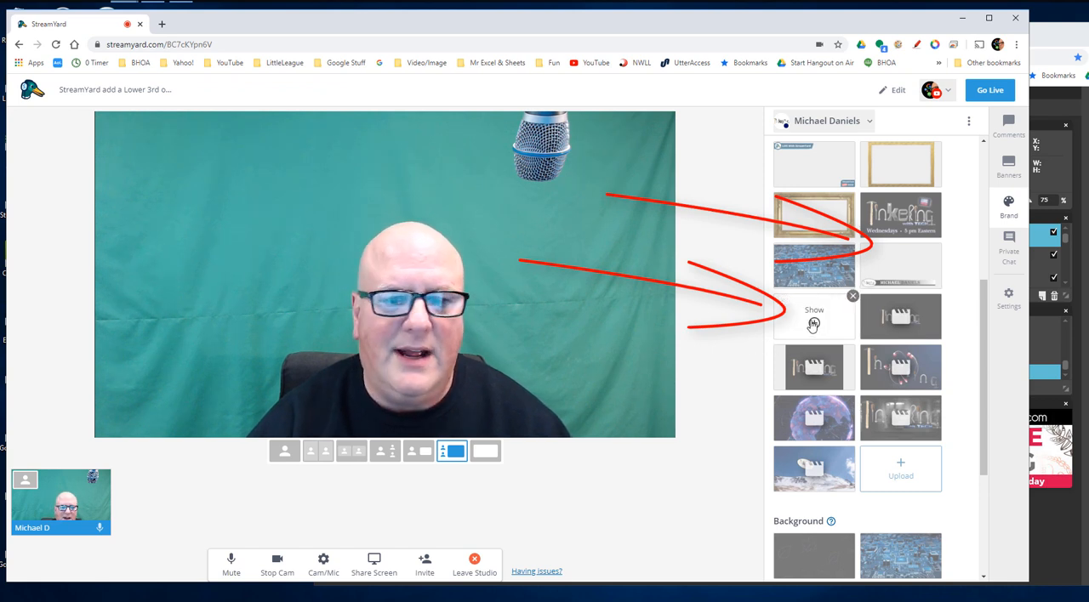
Show the MICHAEL DANIELS banner overlay on the live camera view
click(813, 316)
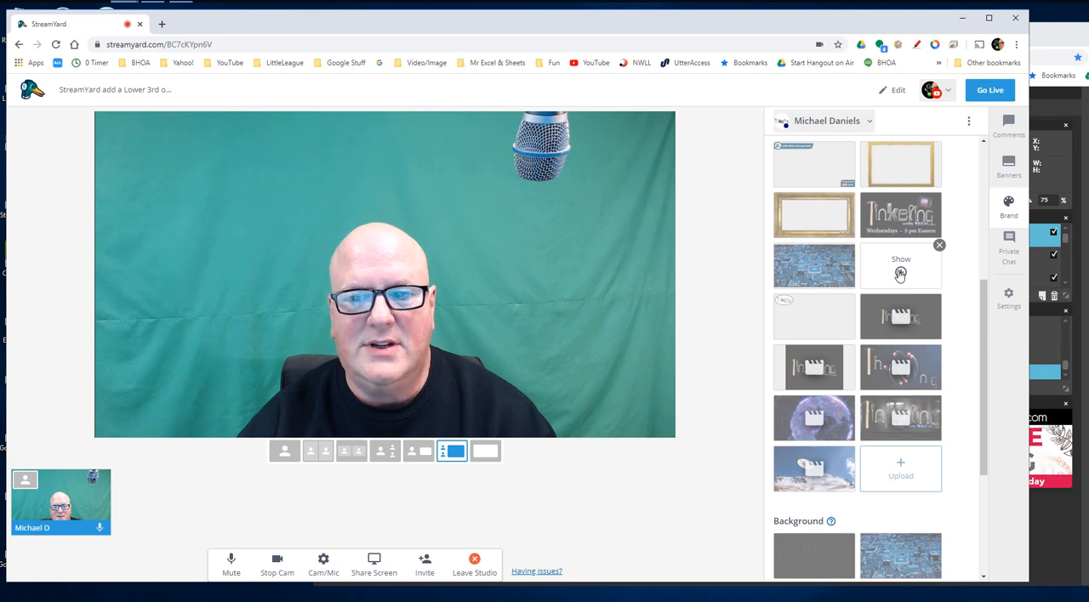
click(900, 266)
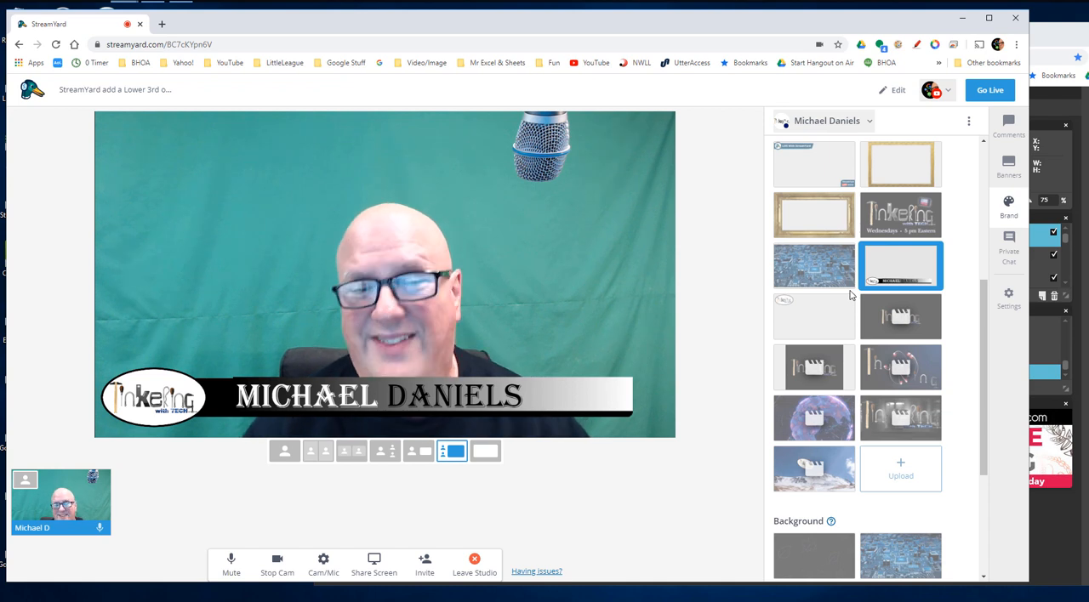
mouse_move(724, 343)
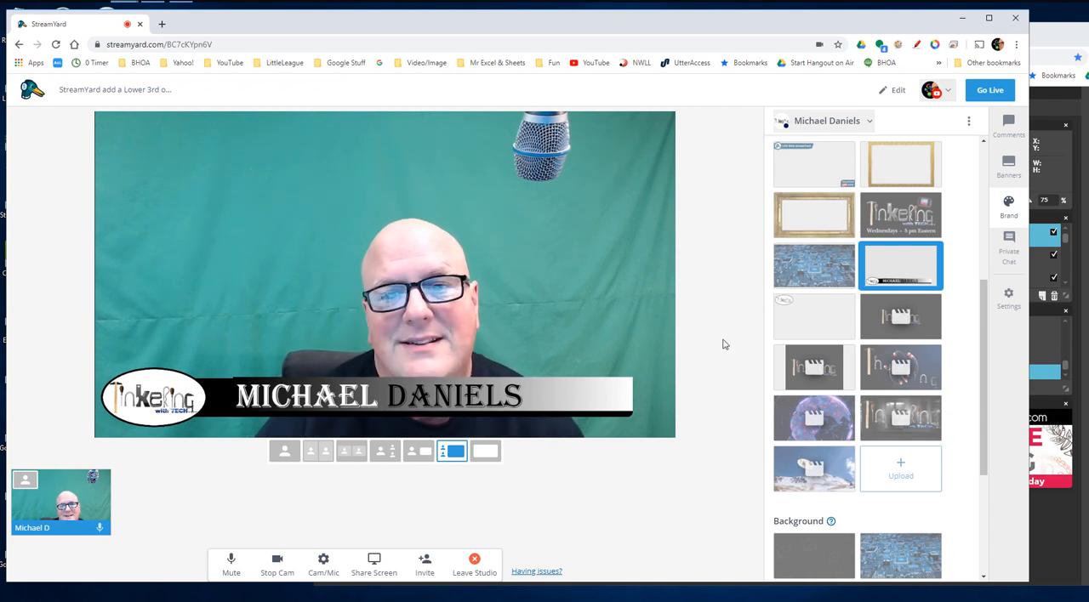